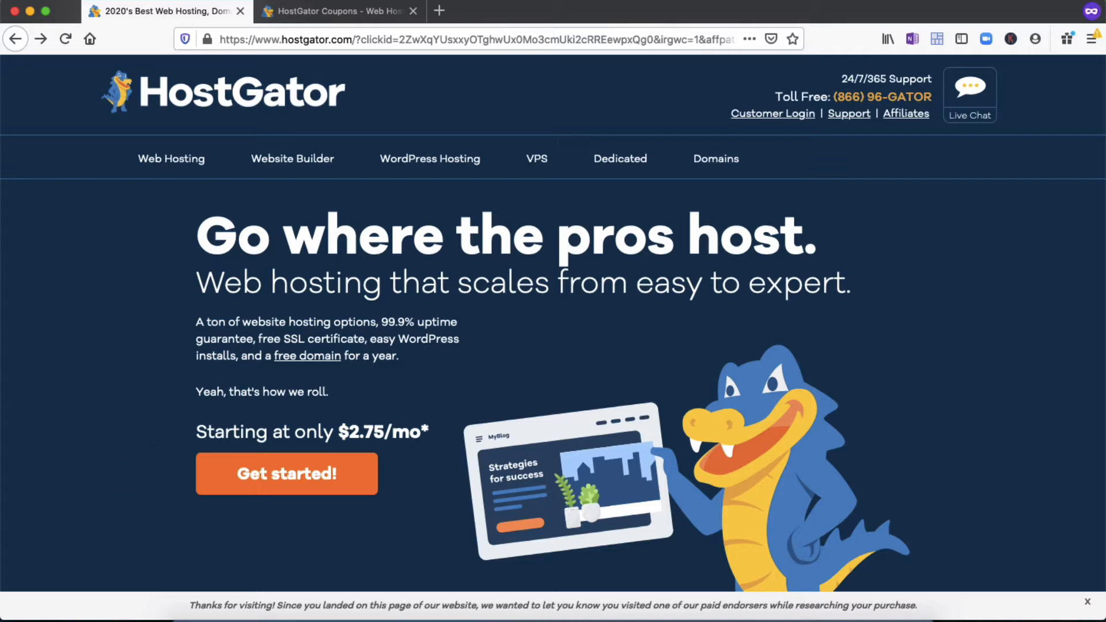
Open Web Hosting and scroll to the Hatchling, Baby and Business plan cards
{"action": "left_click", "coordinate": [171, 158]}
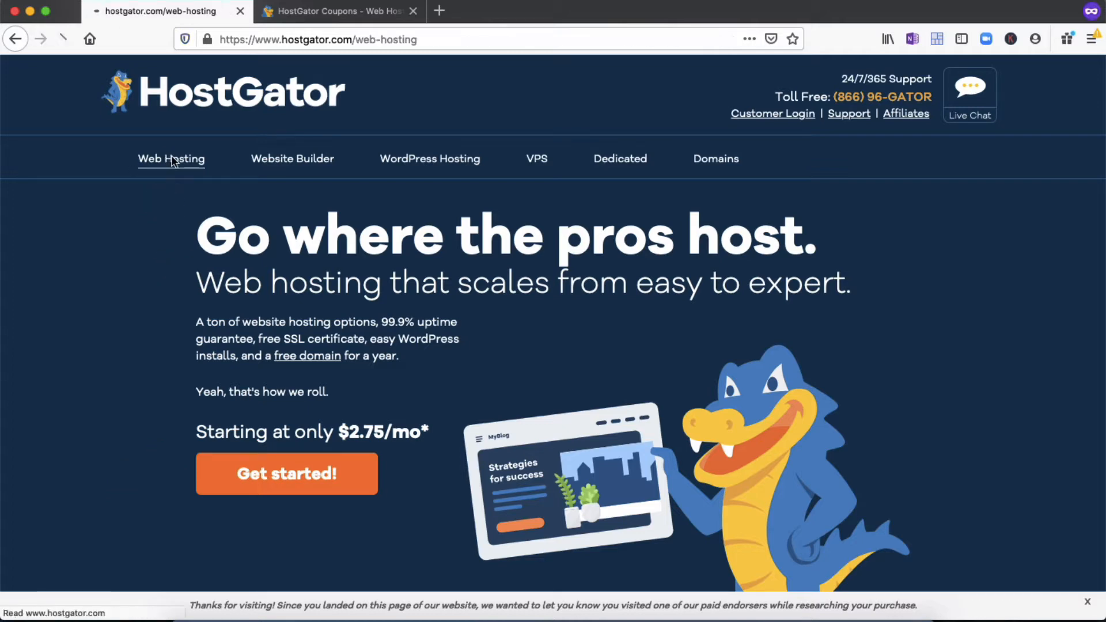
{"action": "left_click", "coordinate": [170, 157]}
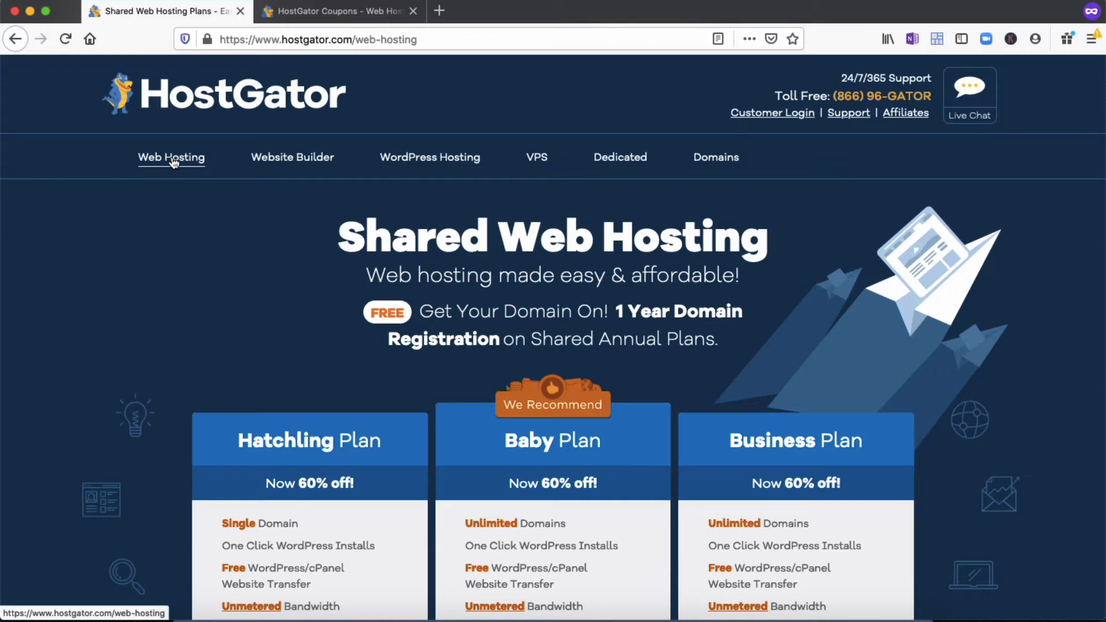
{"action": "mouse_move", "coordinate": [1006, 380]}
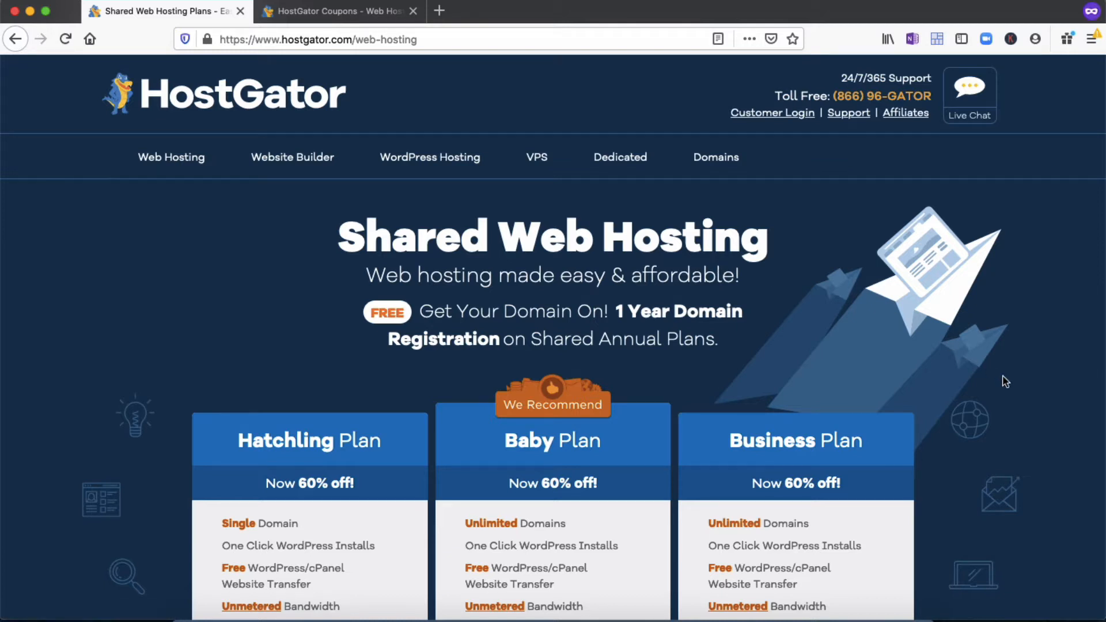
{"action": "scroll", "scroll_direction": "down", "scroll_amount": 3}
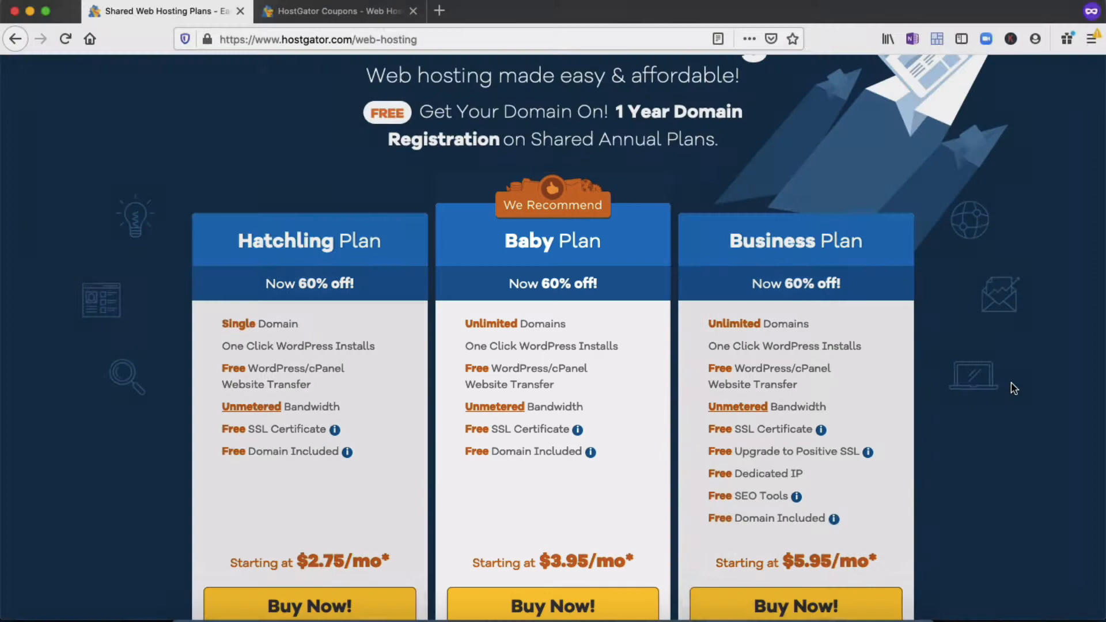
{"action": "scroll", "scroll_direction": "down", "scroll_amount": 3}
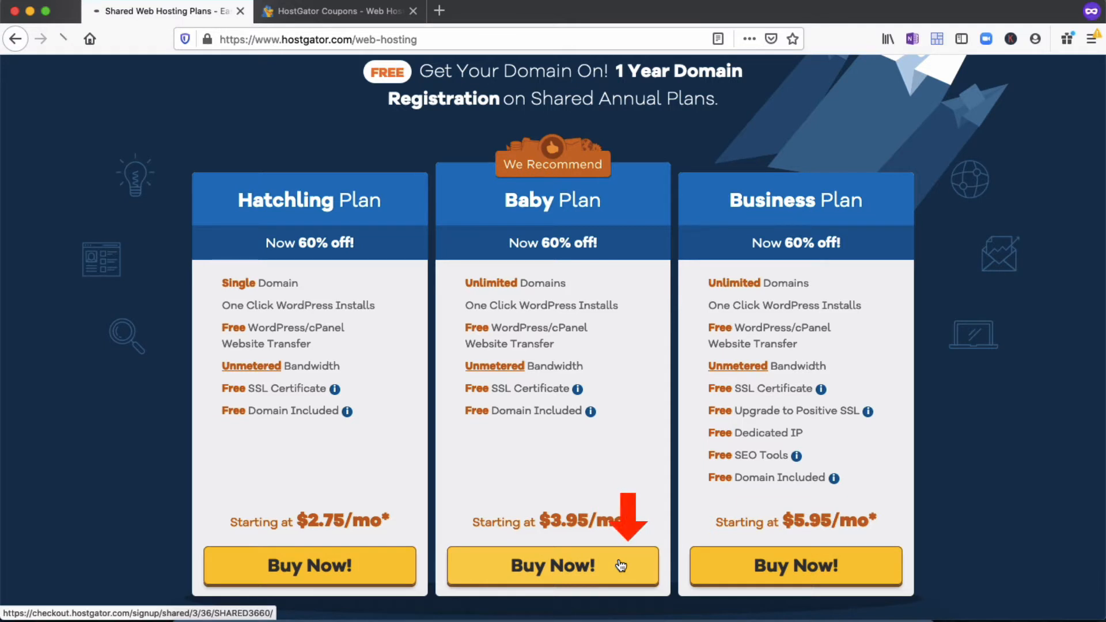
Start Baby plan checkout, toggle the owned-domain option and back, then reach hosting plan options
{"action": "left_click", "coordinate": [553, 565]}
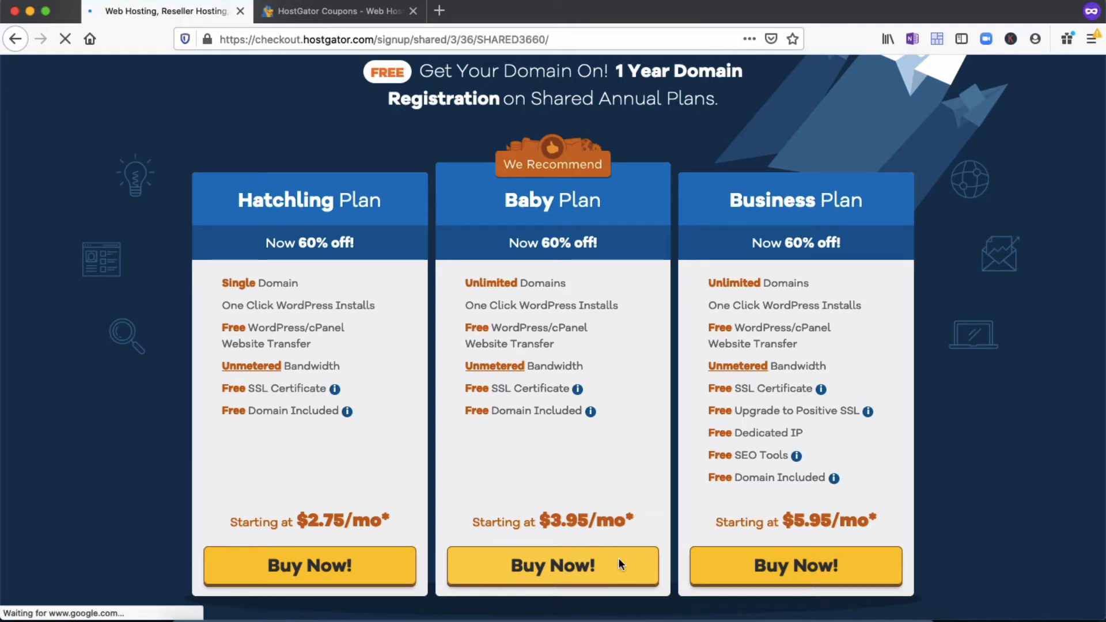
{"action": "left_click", "coordinate": [552, 565]}
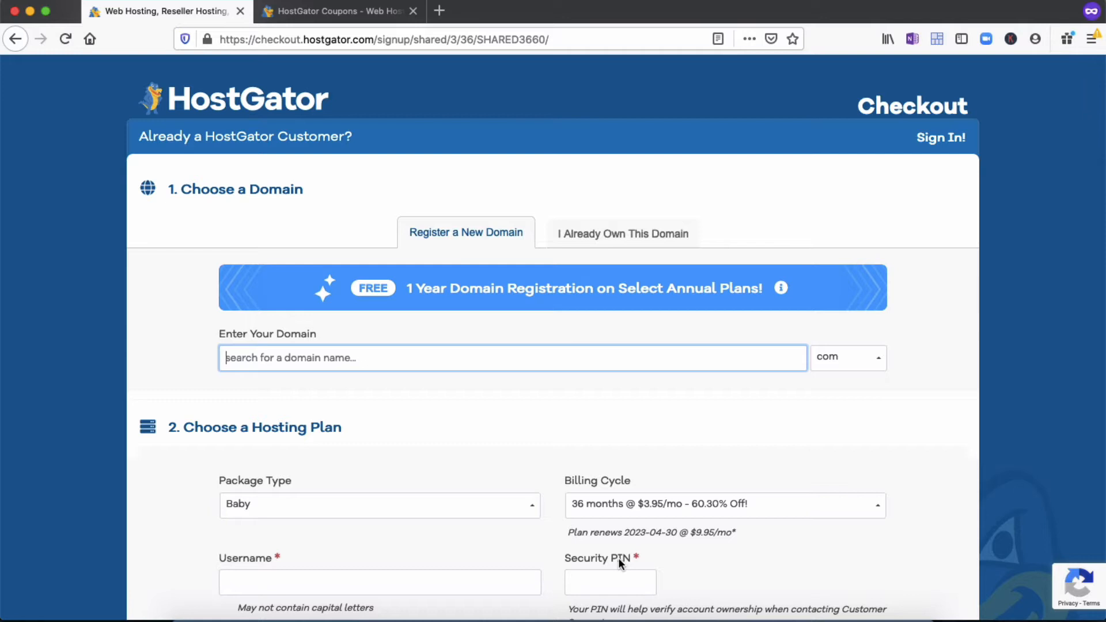
{"action": "mouse_move", "coordinate": [628, 240]}
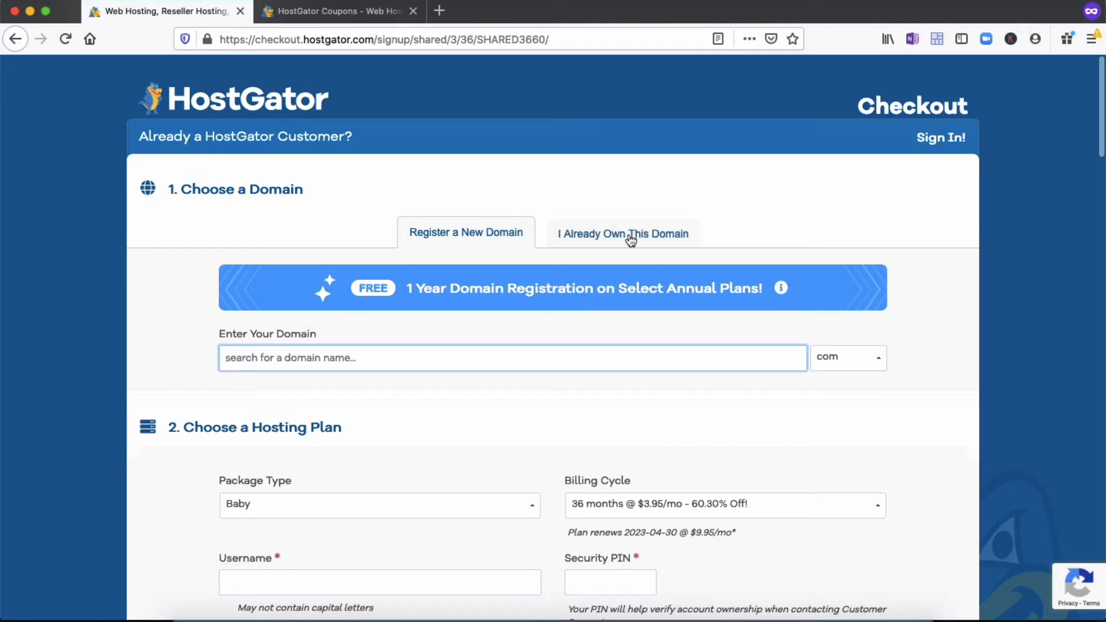
{"action": "left_click", "coordinate": [622, 232]}
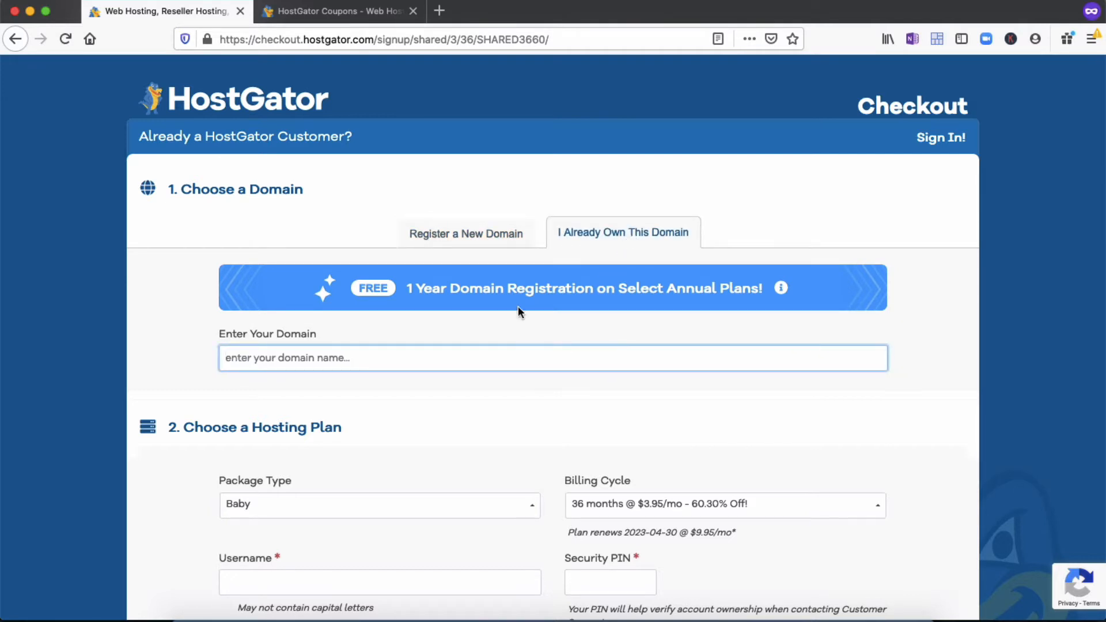
{"action": "left_click", "coordinate": [465, 233]}
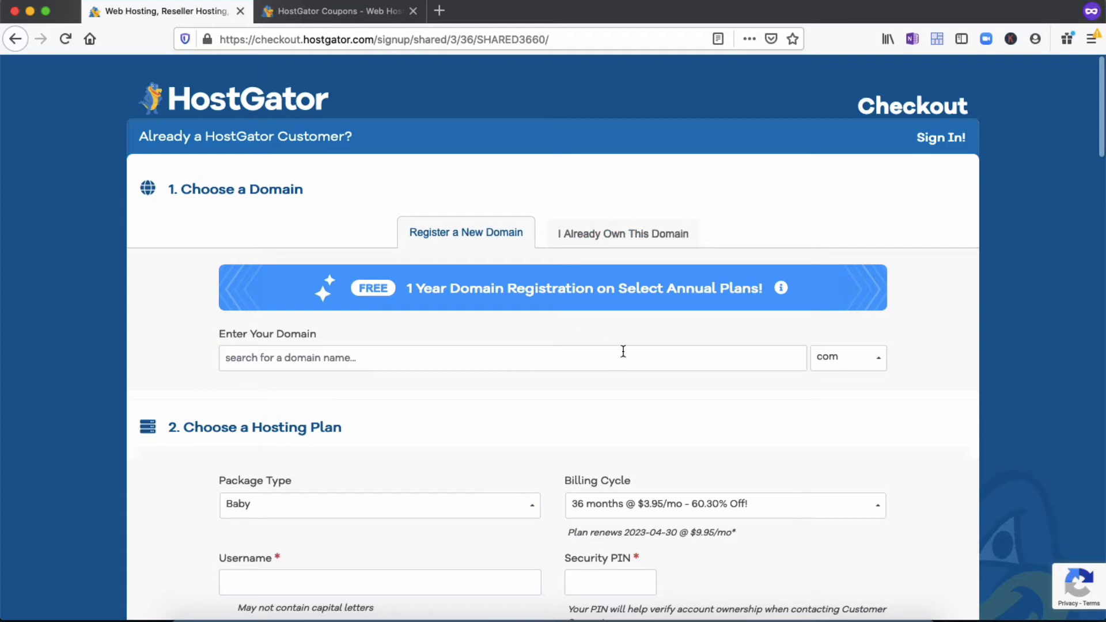
{"action": "scroll", "scroll_direction": "down", "scroll_amount": 3}
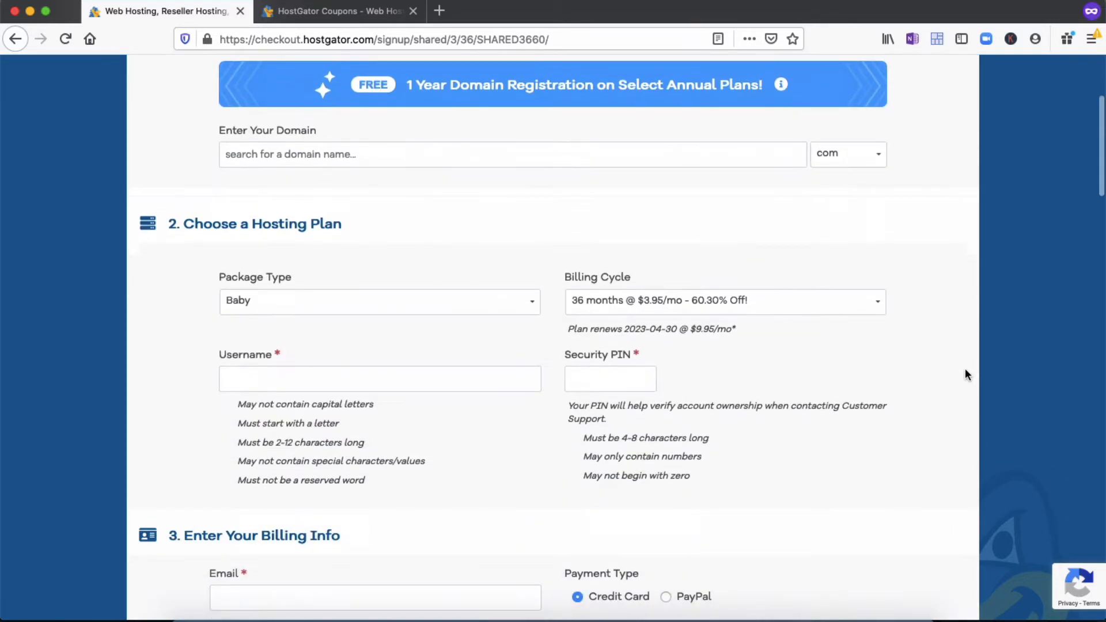
{"action": "scroll", "scroll_direction": "down", "scroll_amount": 3}
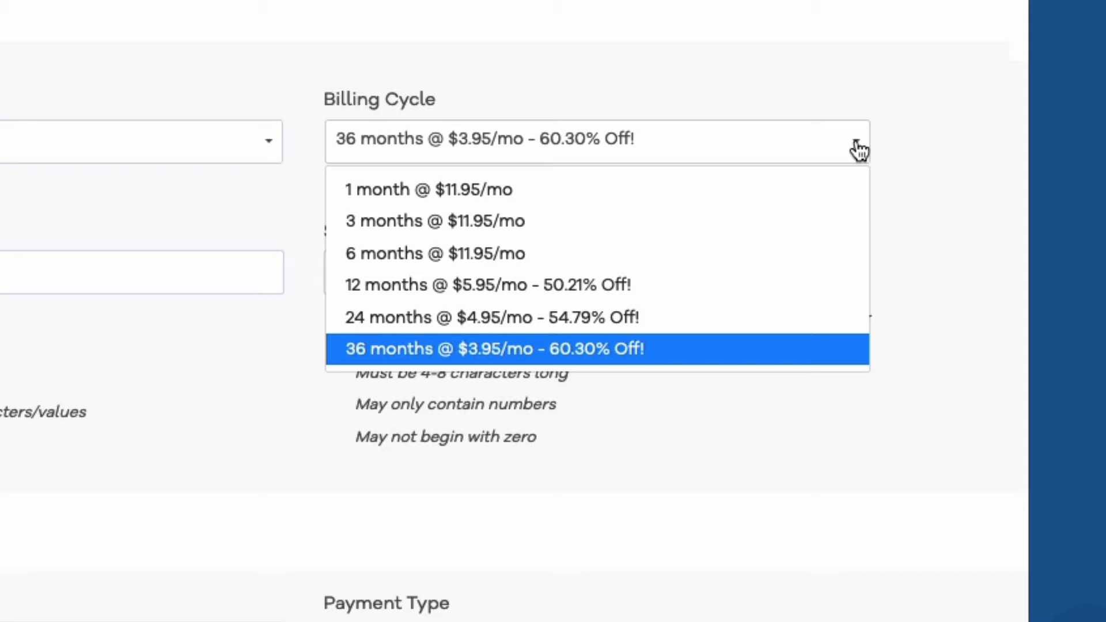
{"action": "mouse_move", "coordinate": [873, 141]}
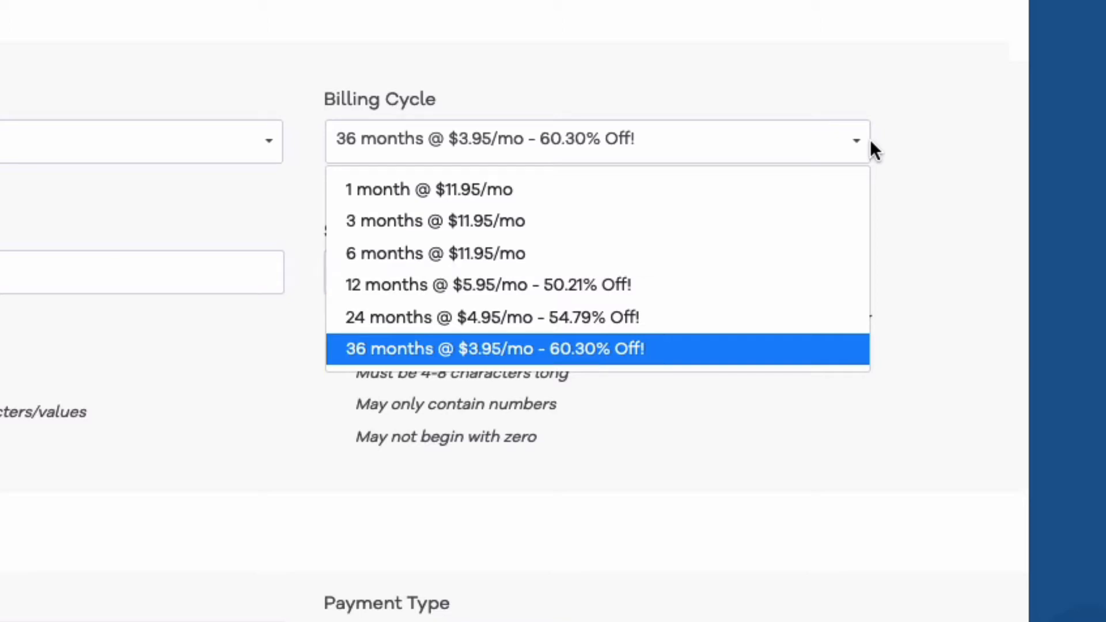
{"action": "mouse_move", "coordinate": [880, 151]}
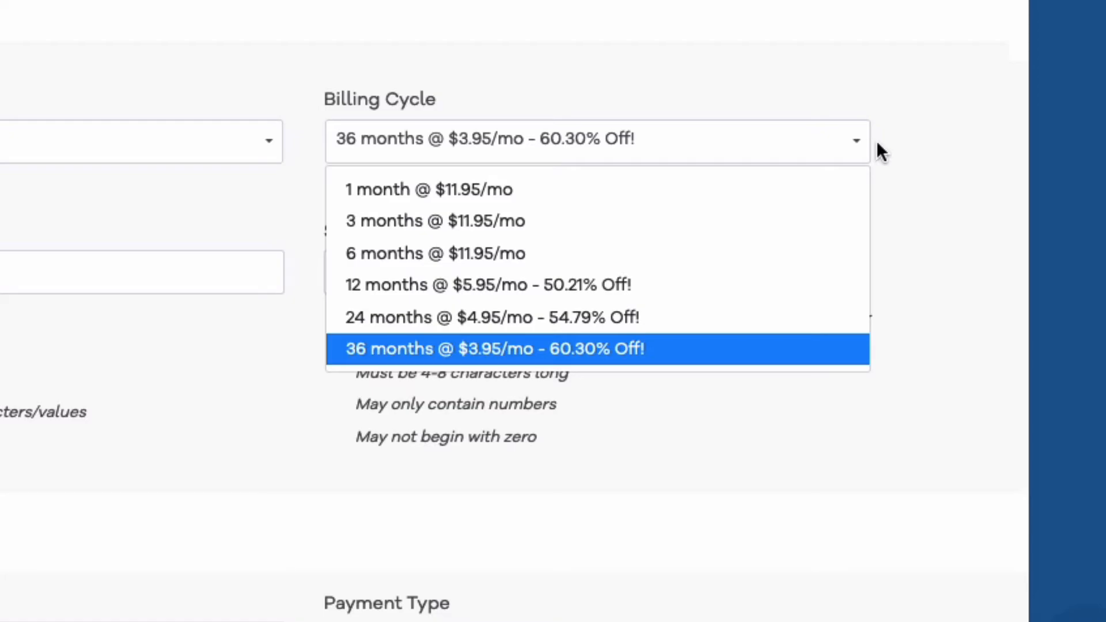
{"action": "mouse_move", "coordinate": [488, 285]}
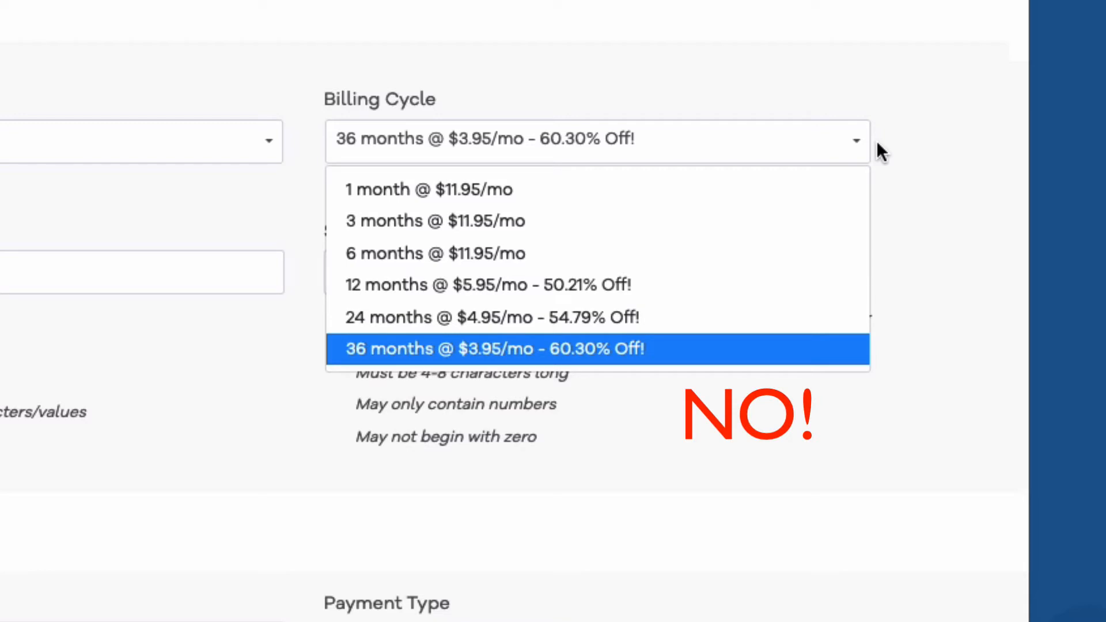
{"action": "mouse_move", "coordinate": [797, 213]}
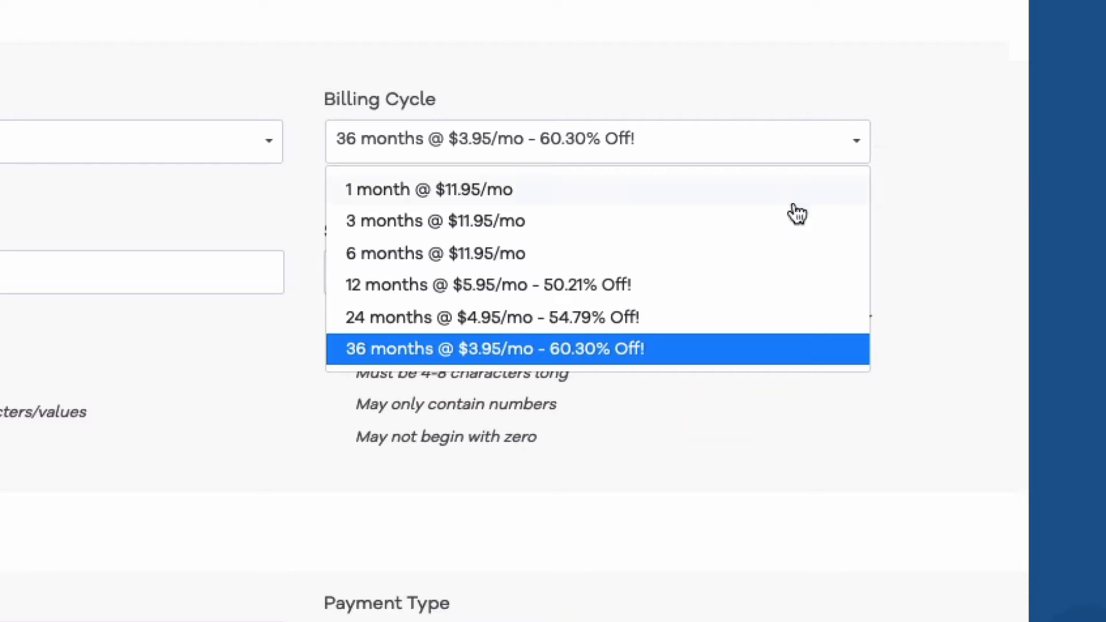
{"action": "mouse_move", "coordinate": [371, 151]}
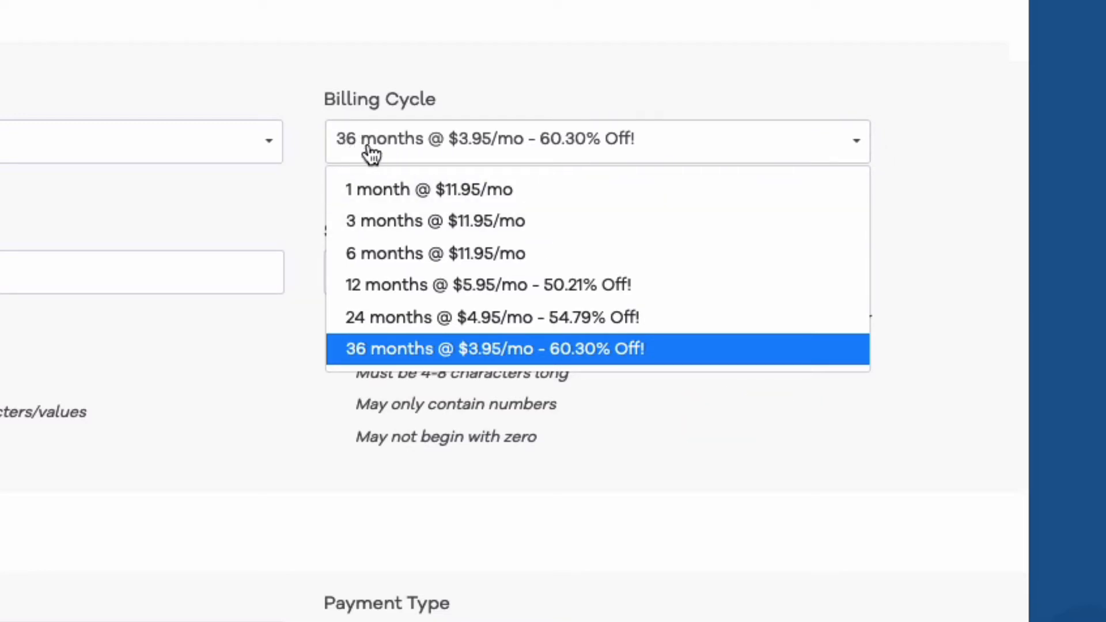
{"action": "mouse_move", "coordinate": [412, 151]}
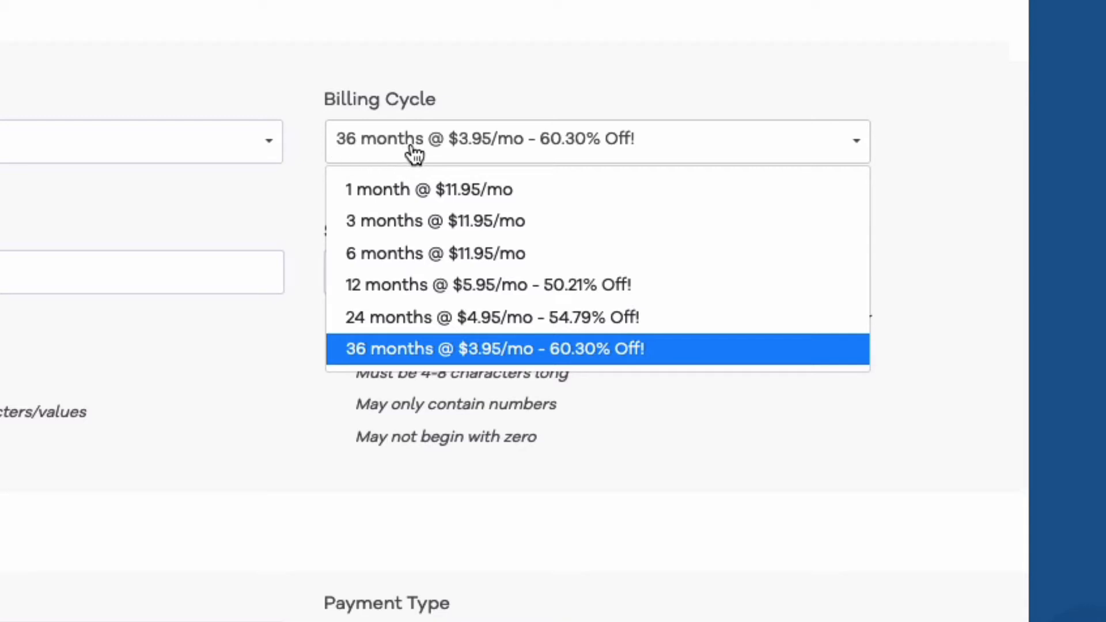
{"action": "mouse_move", "coordinate": [386, 197]}
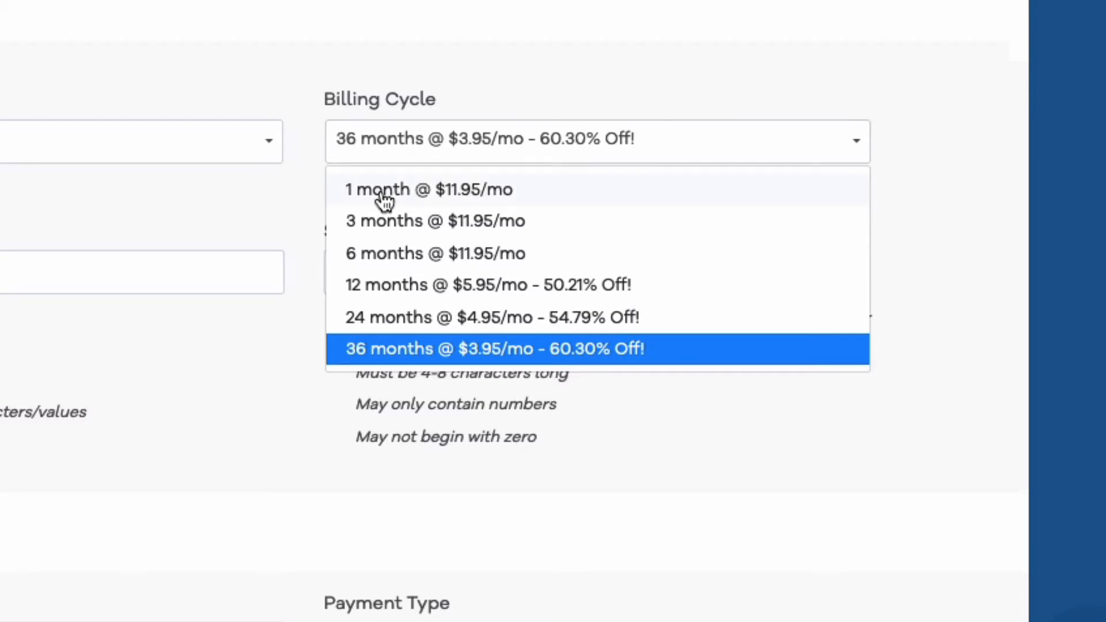
{"action": "mouse_move", "coordinate": [946, 322]}
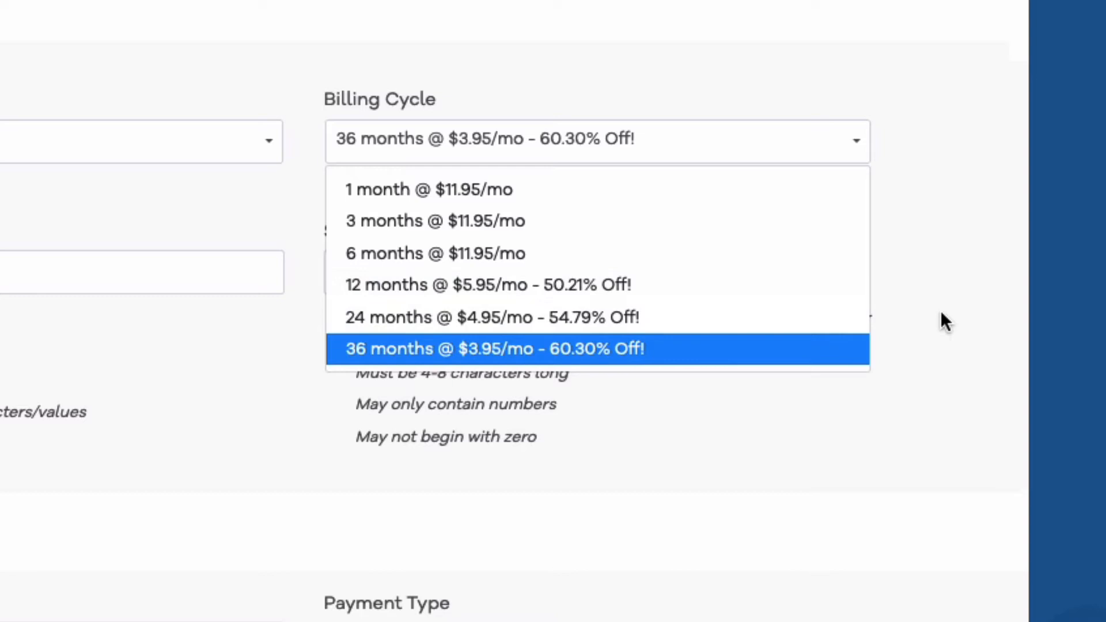
{"action": "mouse_move", "coordinate": [920, 282]}
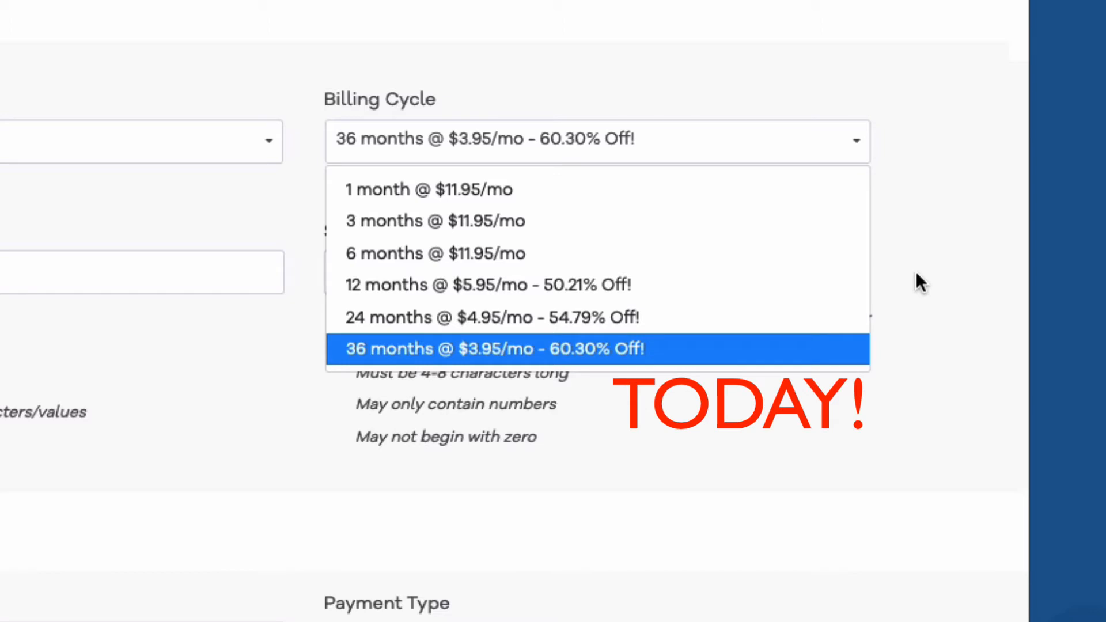
{"action": "mouse_move", "coordinate": [413, 296]}
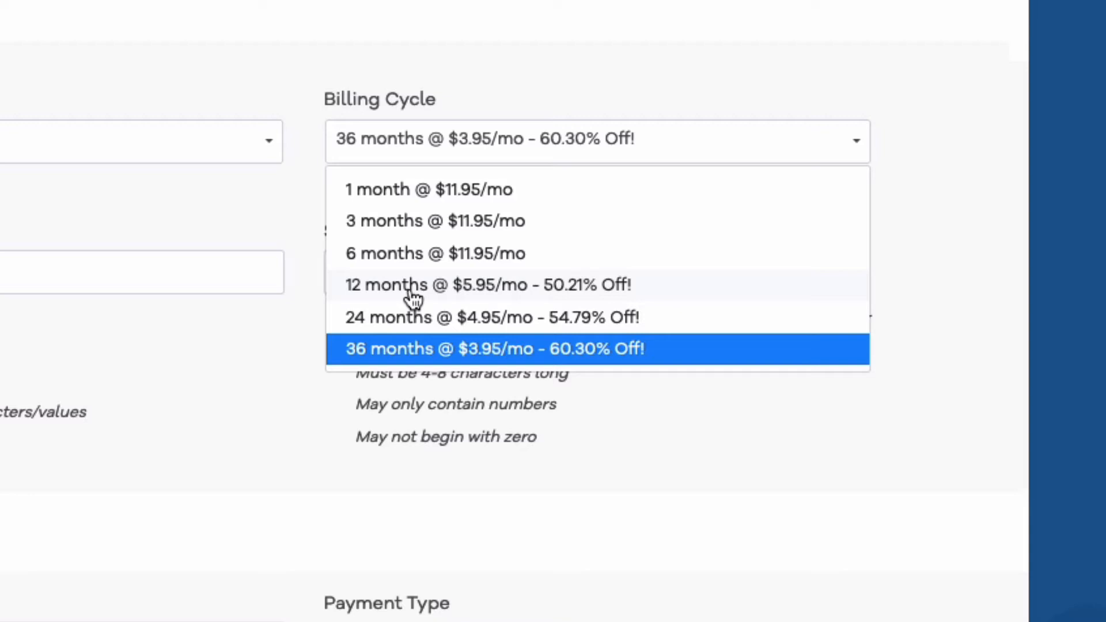
{"action": "mouse_move", "coordinate": [568, 296]}
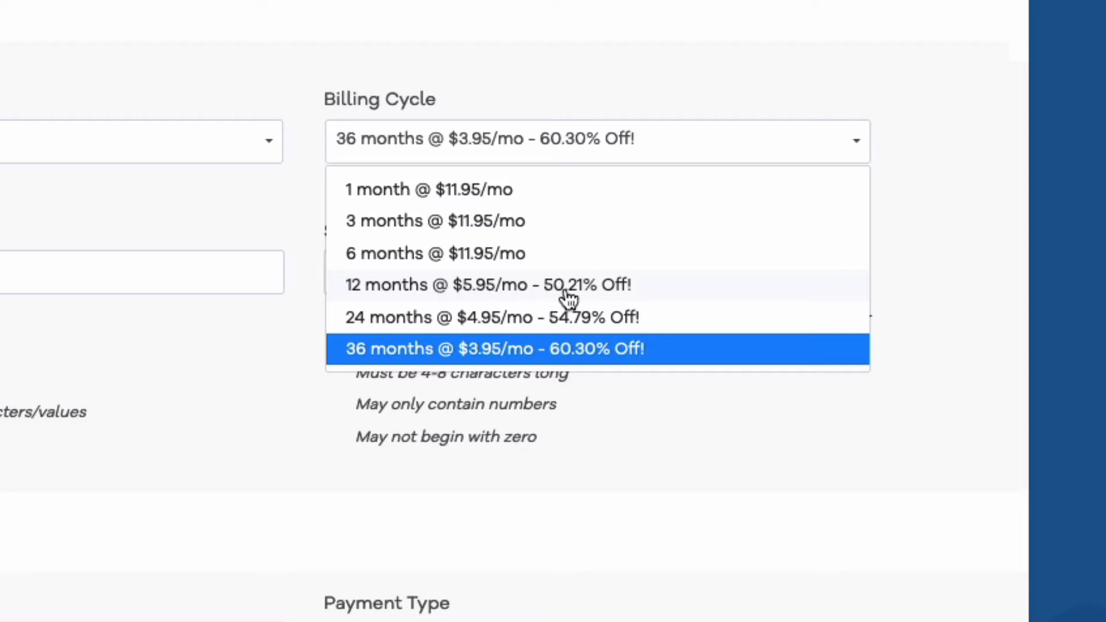
{"action": "mouse_move", "coordinate": [392, 289]}
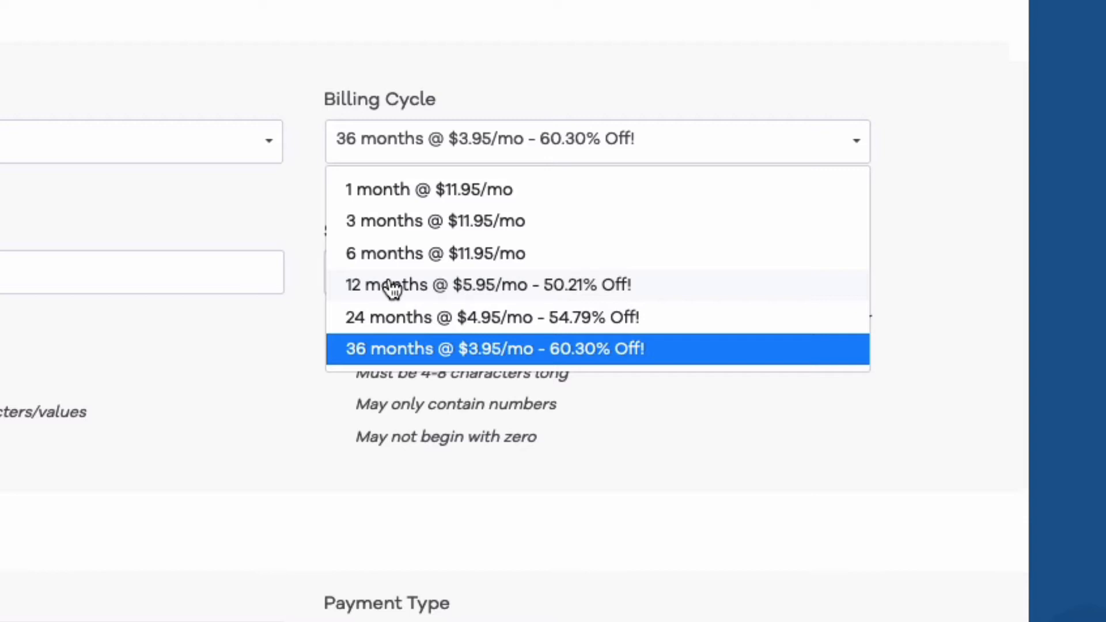
{"action": "mouse_move", "coordinate": [491, 303]}
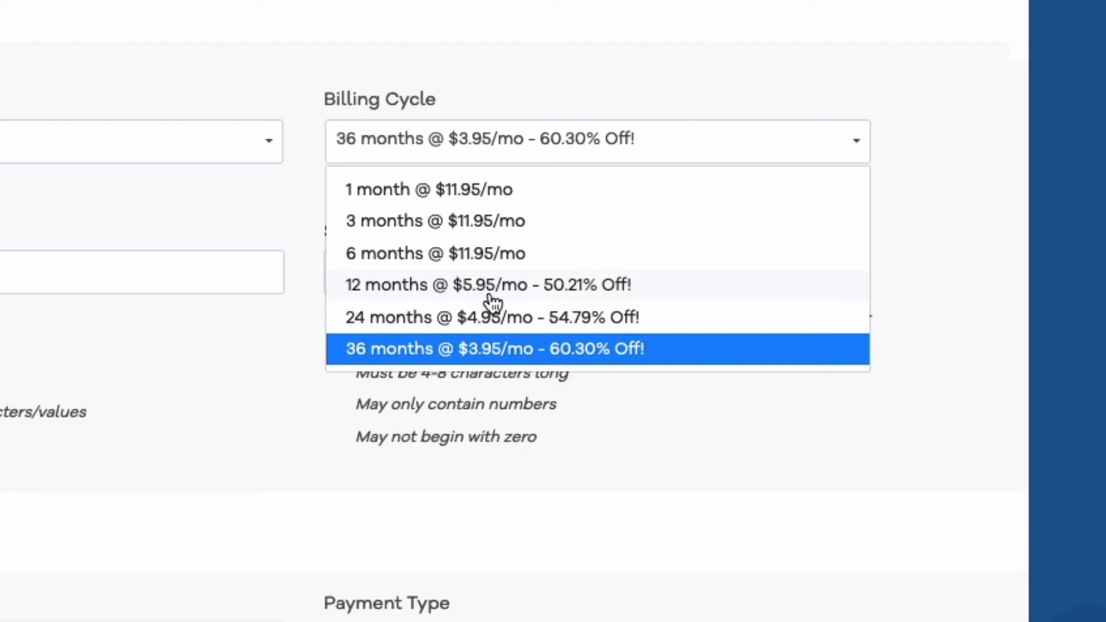
{"action": "mouse_move", "coordinate": [369, 334]}
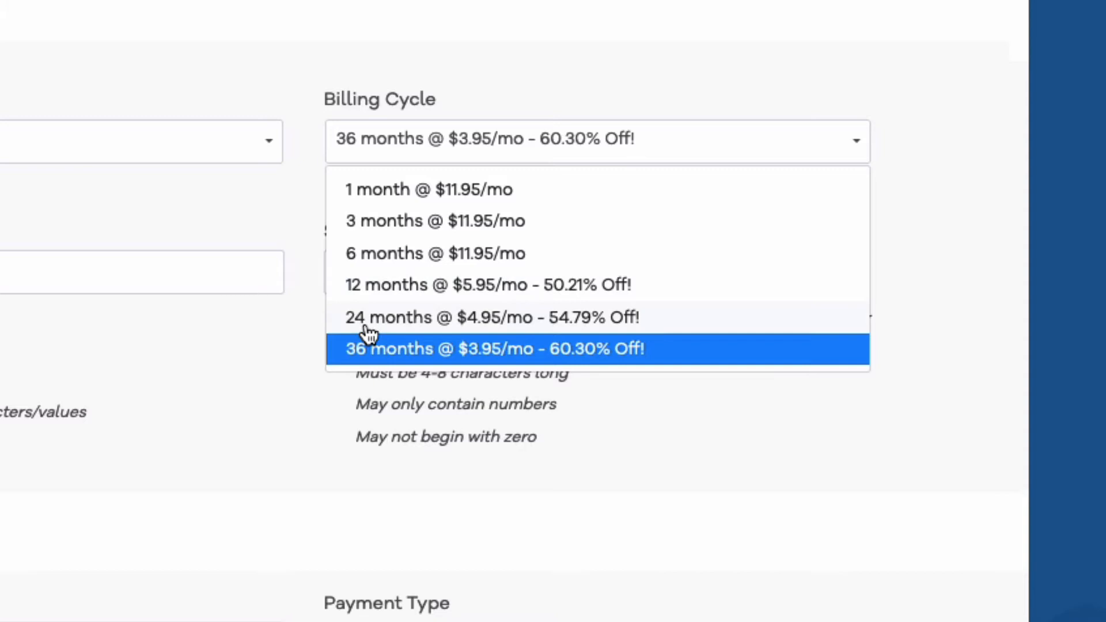
{"action": "mouse_move", "coordinate": [511, 332]}
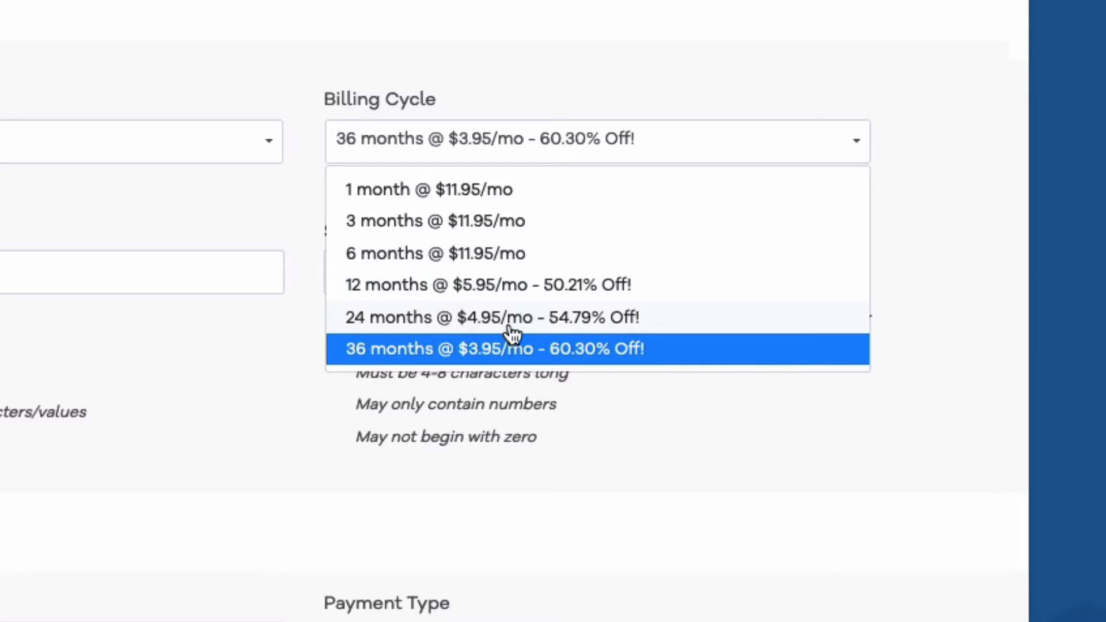
{"action": "mouse_move", "coordinate": [440, 352]}
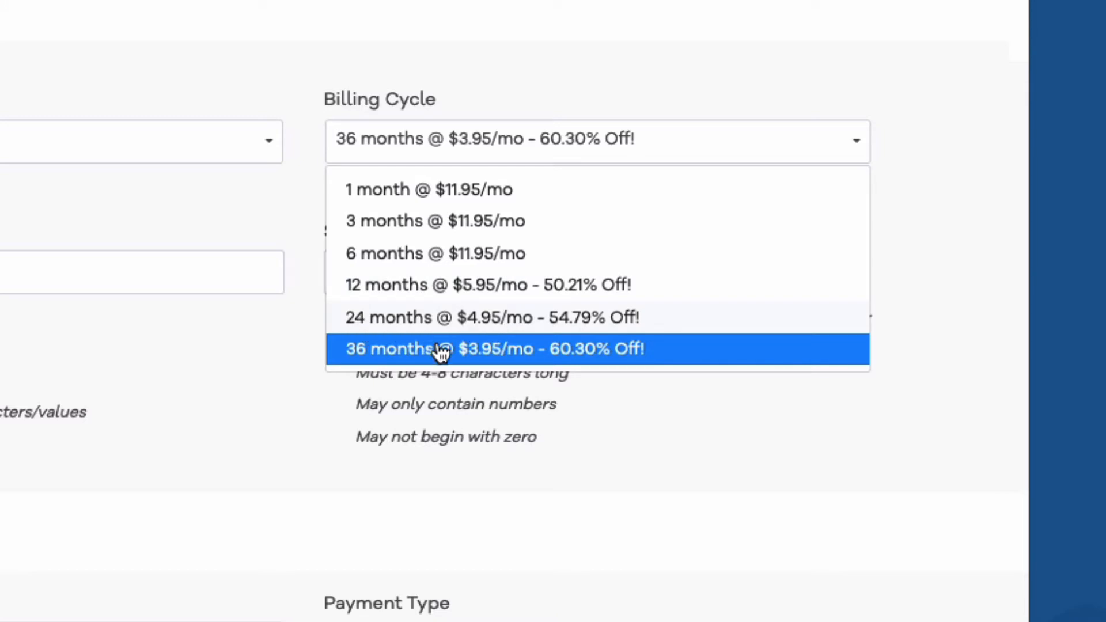
{"action": "mouse_move", "coordinate": [489, 360]}
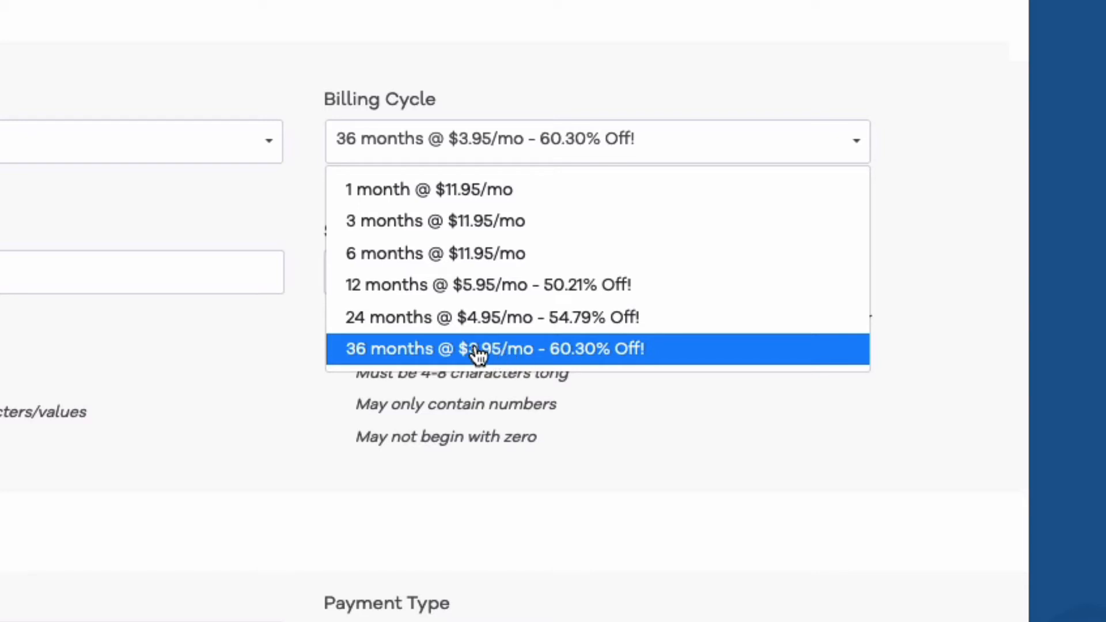
{"action": "mouse_move", "coordinate": [876, 332]}
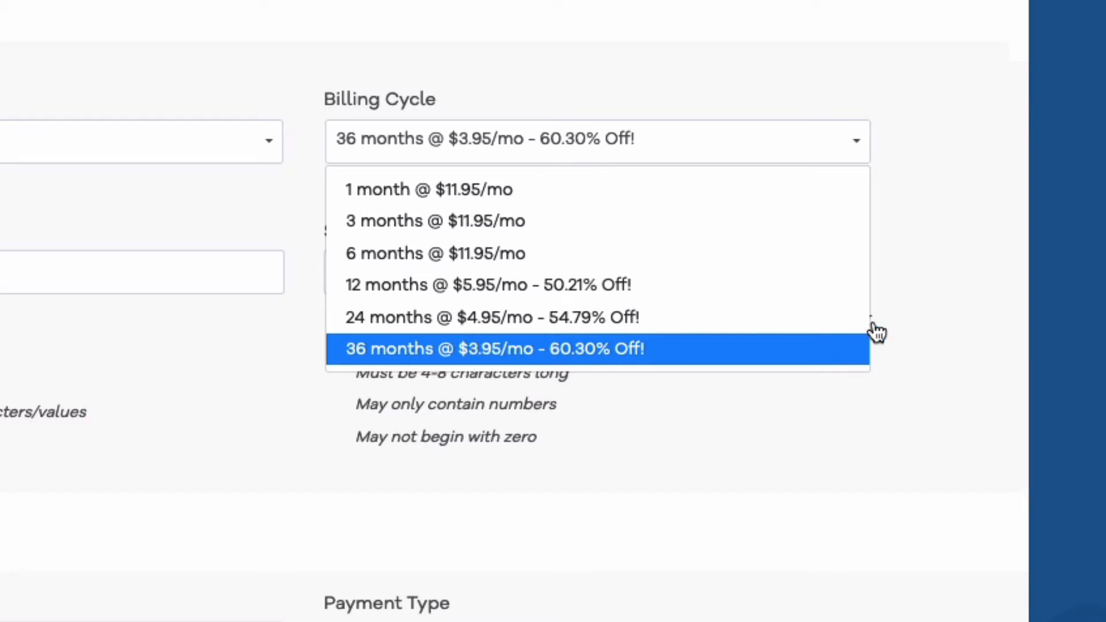
{"action": "mouse_move", "coordinate": [942, 307]}
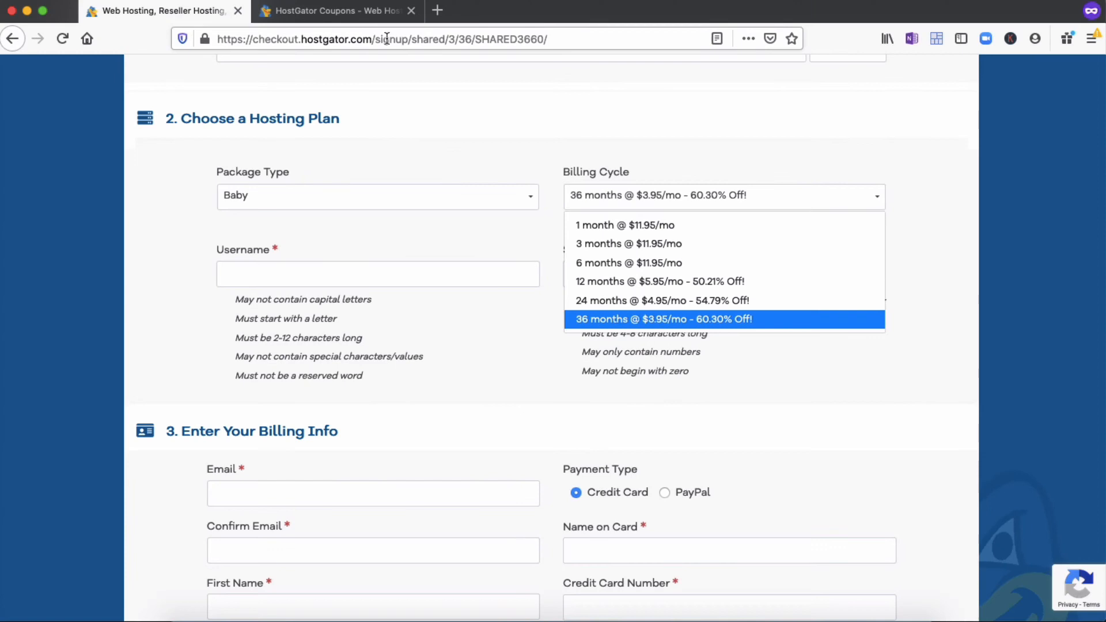
Check the coupons tab, then set the Baby billing cycle to 12 months at $5.95/mo
{"action": "left_click", "coordinate": [332, 10]}
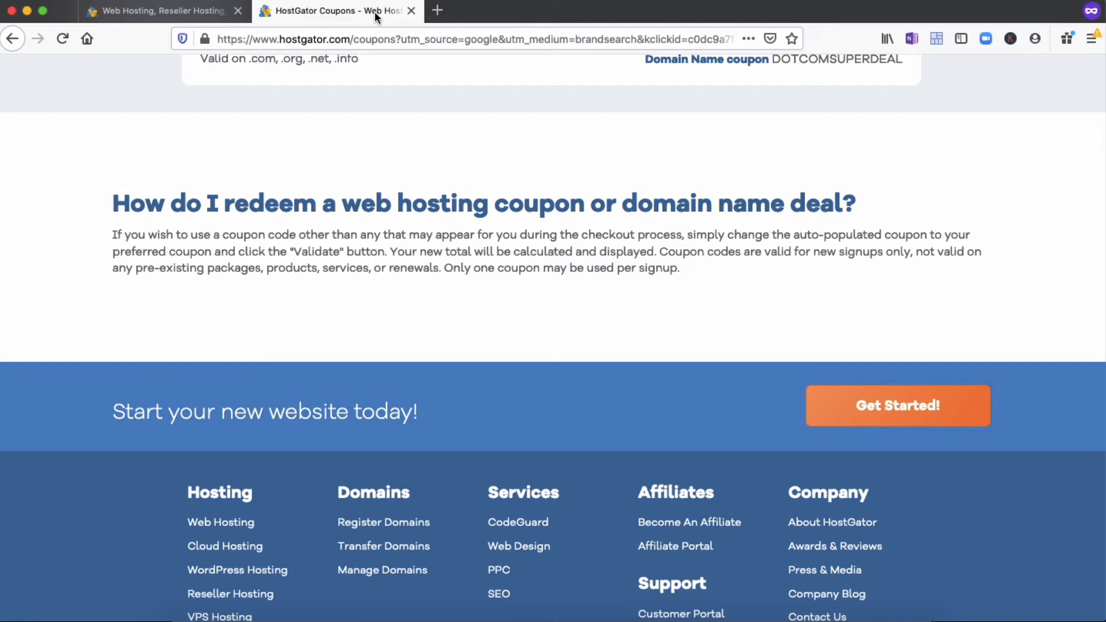
{"action": "left_click", "coordinate": [162, 13]}
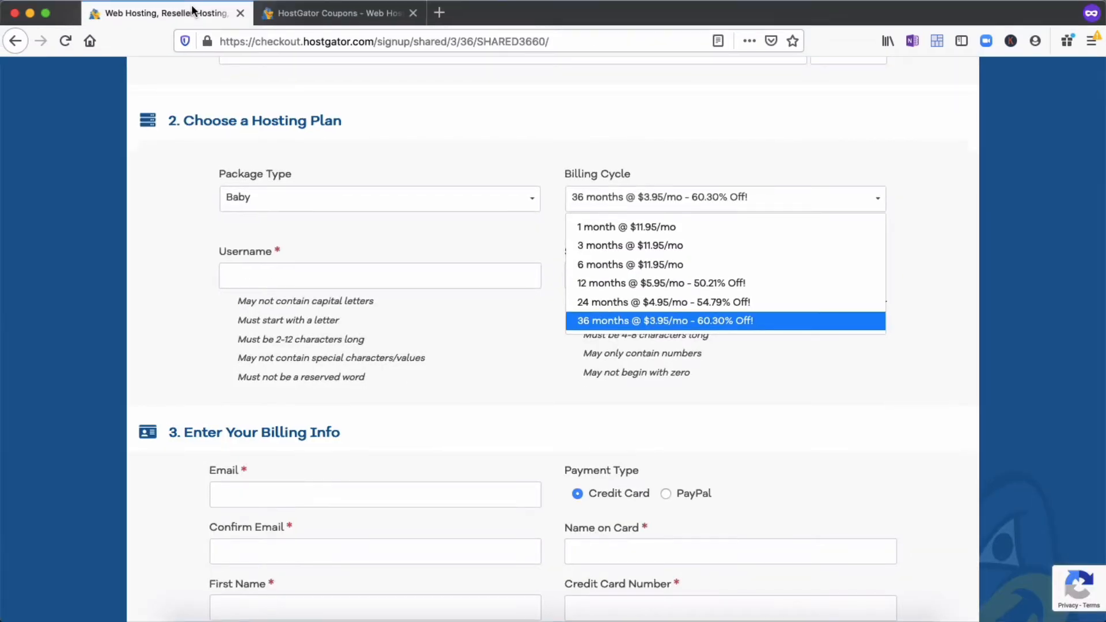
{"action": "mouse_move", "coordinate": [191, 13]}
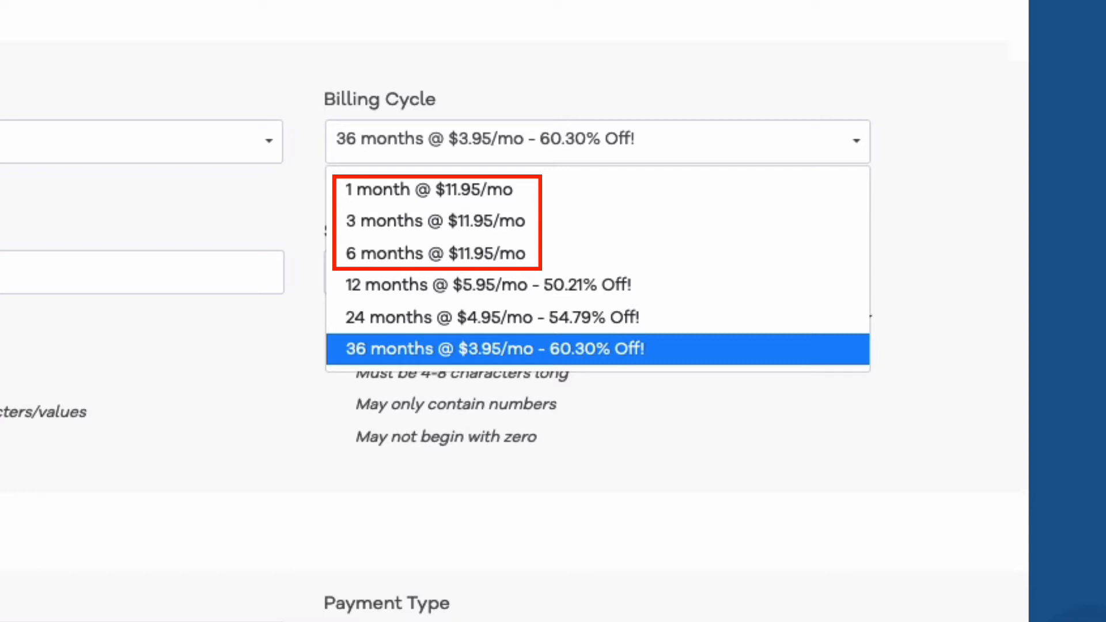
{"action": "mouse_move", "coordinate": [527, 268]}
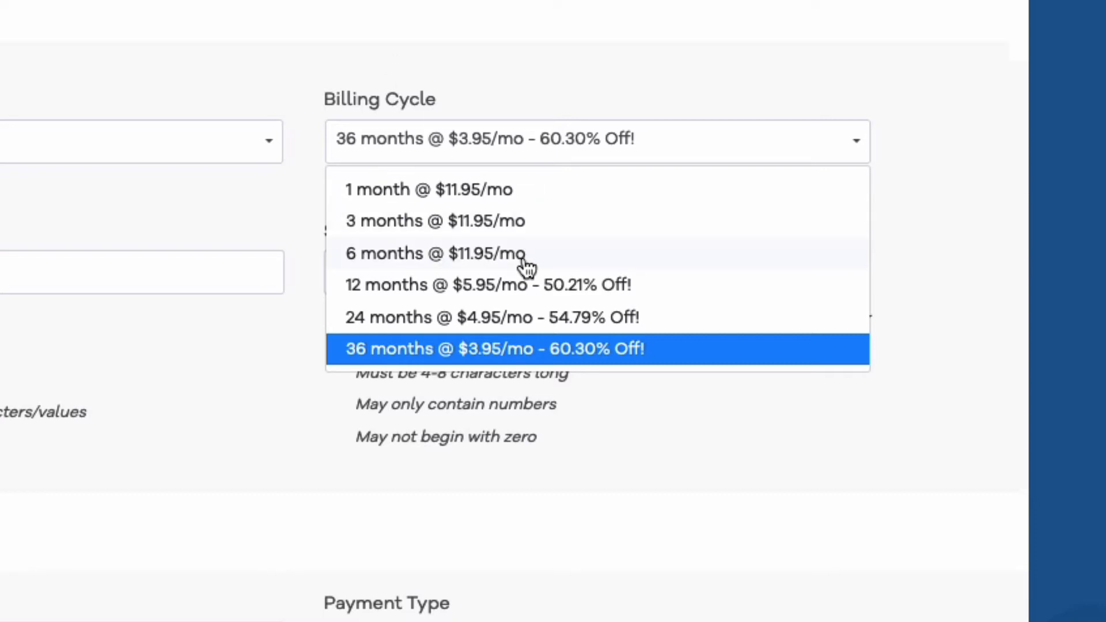
{"action": "left_click", "coordinate": [488, 284]}
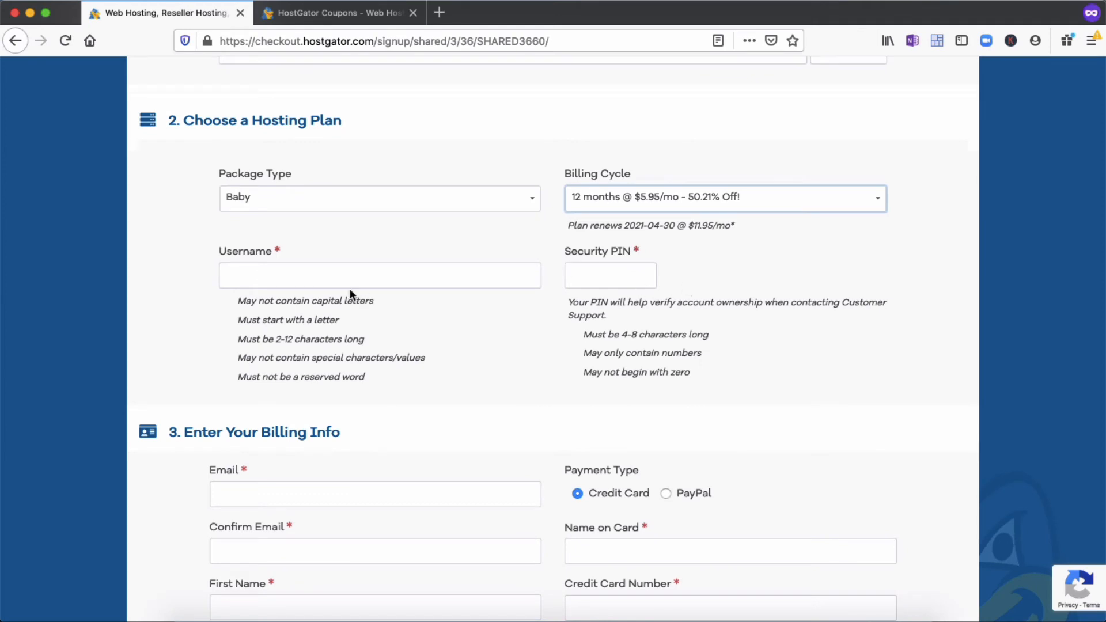
{"action": "scroll", "scroll_direction": "down", "scroll_amount": 3}
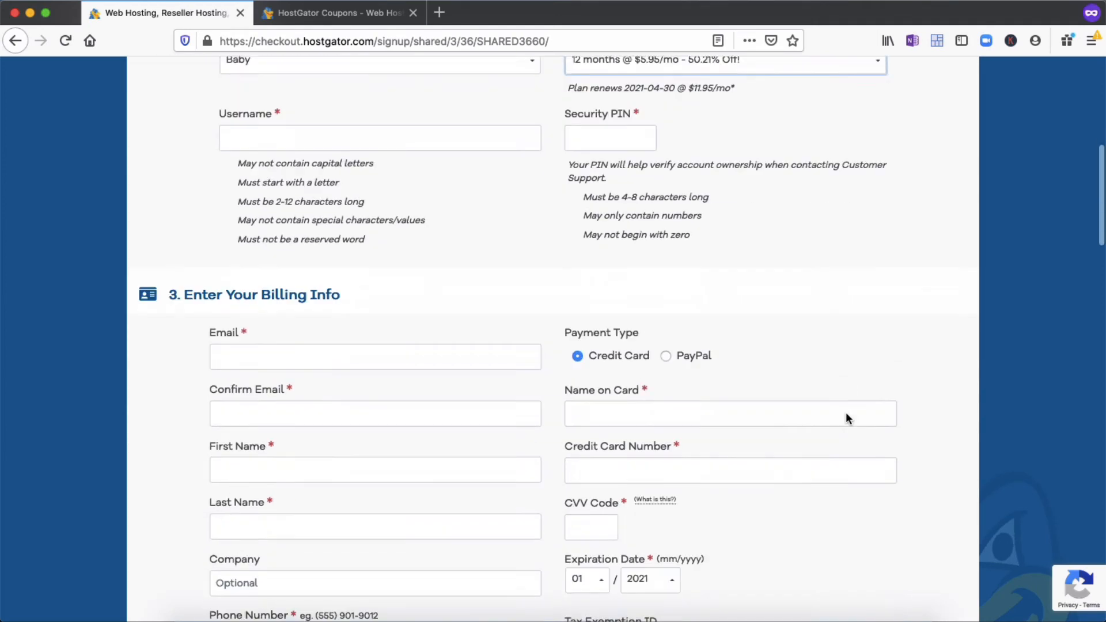
{"action": "scroll", "scroll_direction": "down", "scroll_amount": 3}
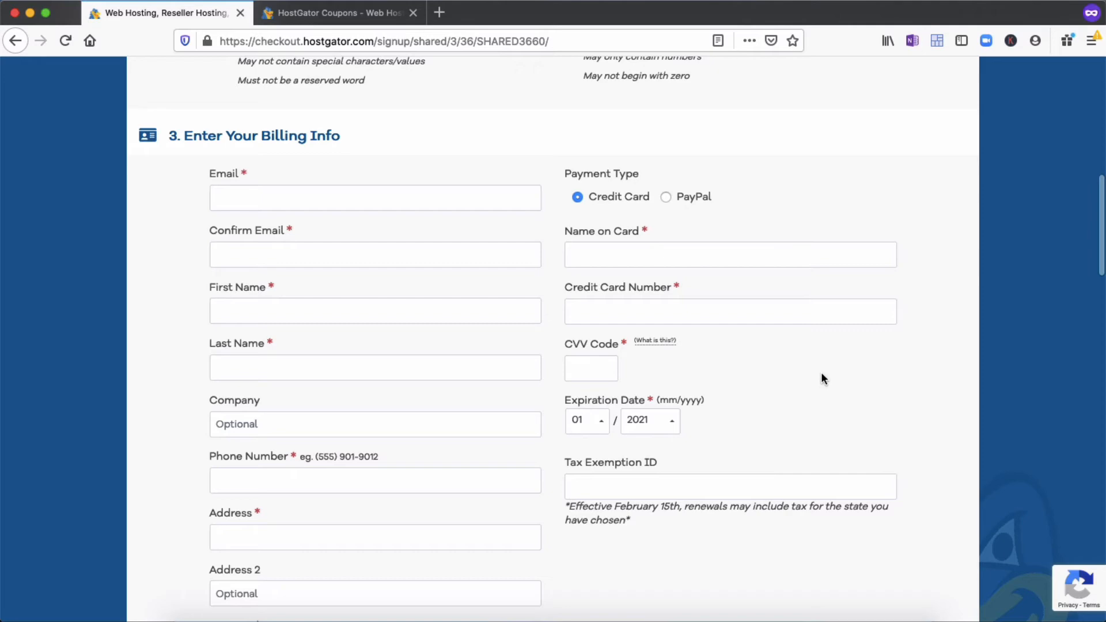
{"action": "scroll", "scroll_direction": "down", "scroll_amount": 3}
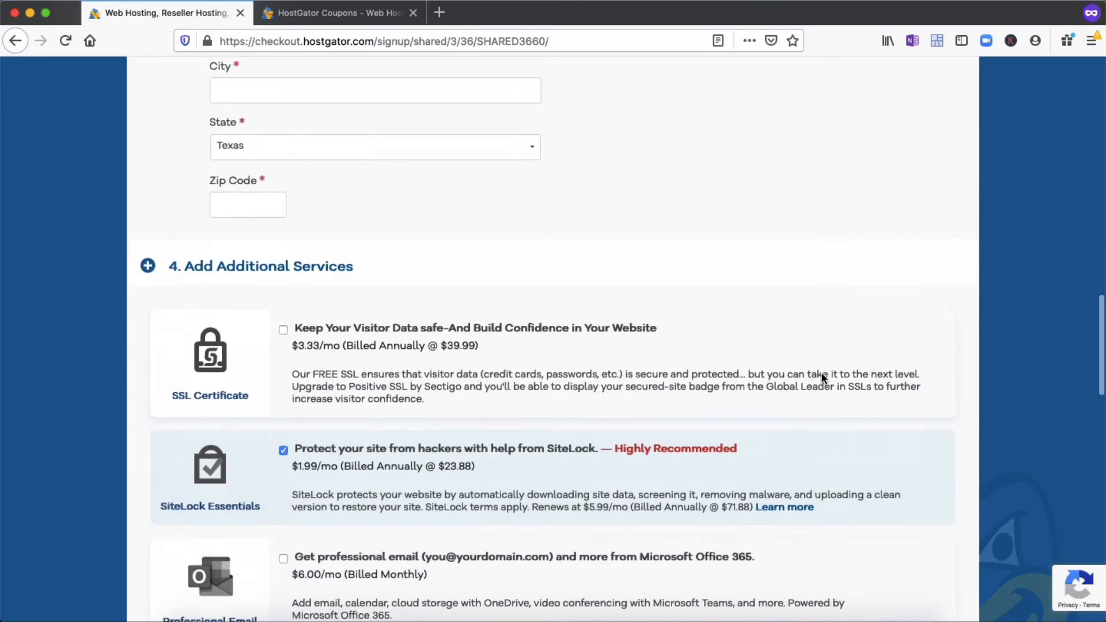
{"action": "scroll", "scroll_direction": "down", "scroll_amount": 3}
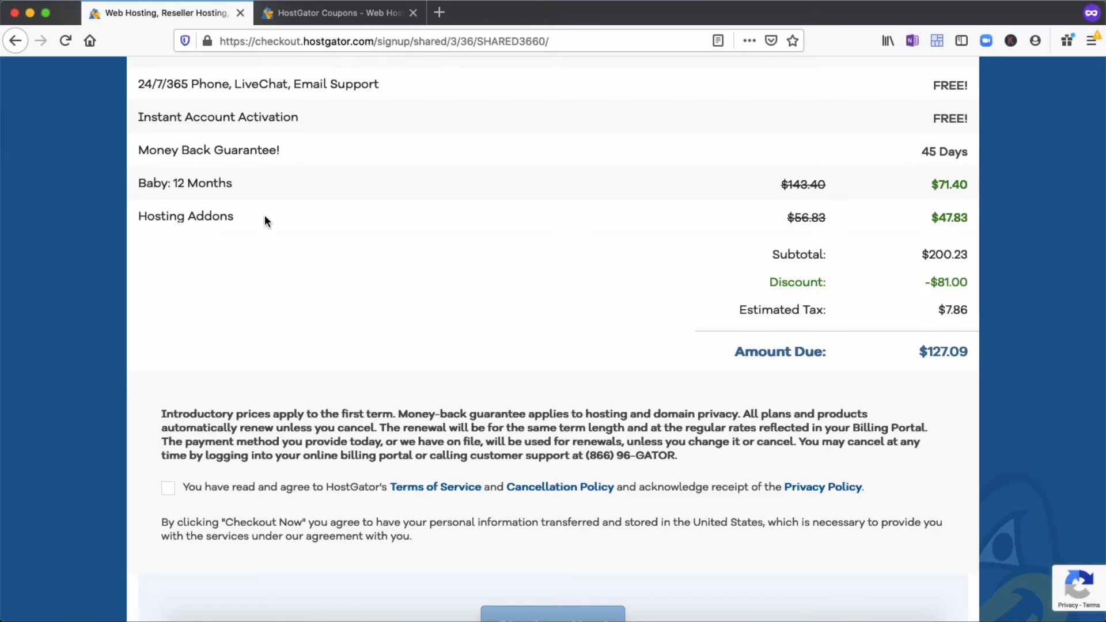
{"action": "scroll", "scroll_direction": "up", "scroll_amount": 3}
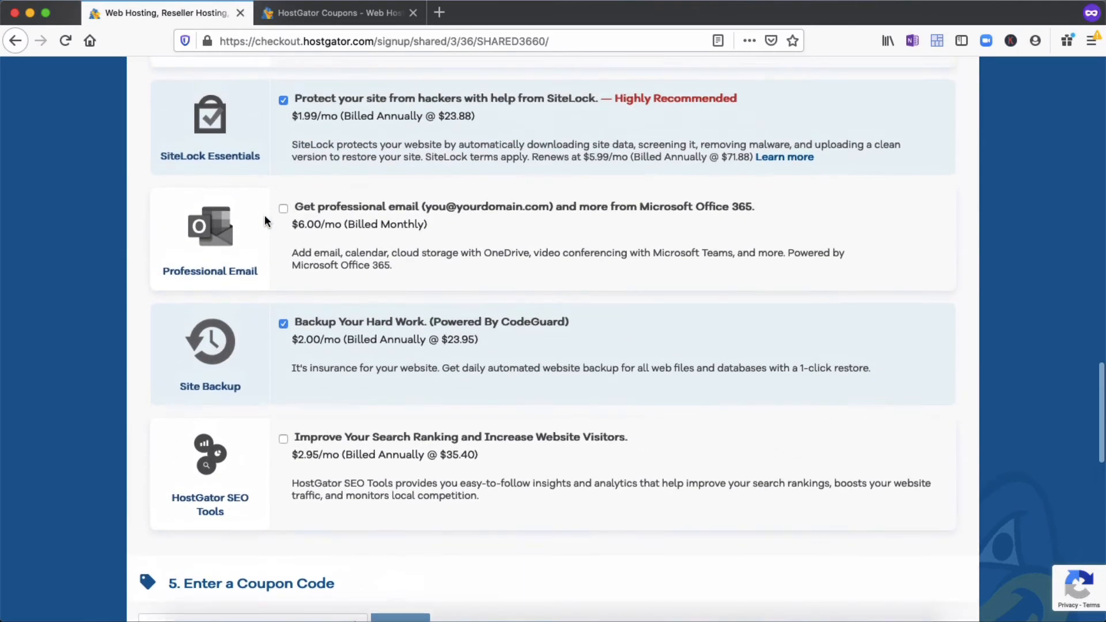
Remove the SiteLock Essentials add-on while scrolling through the optional add-on list
{"action": "scroll", "scroll_direction": "up", "scroll_amount": 3}
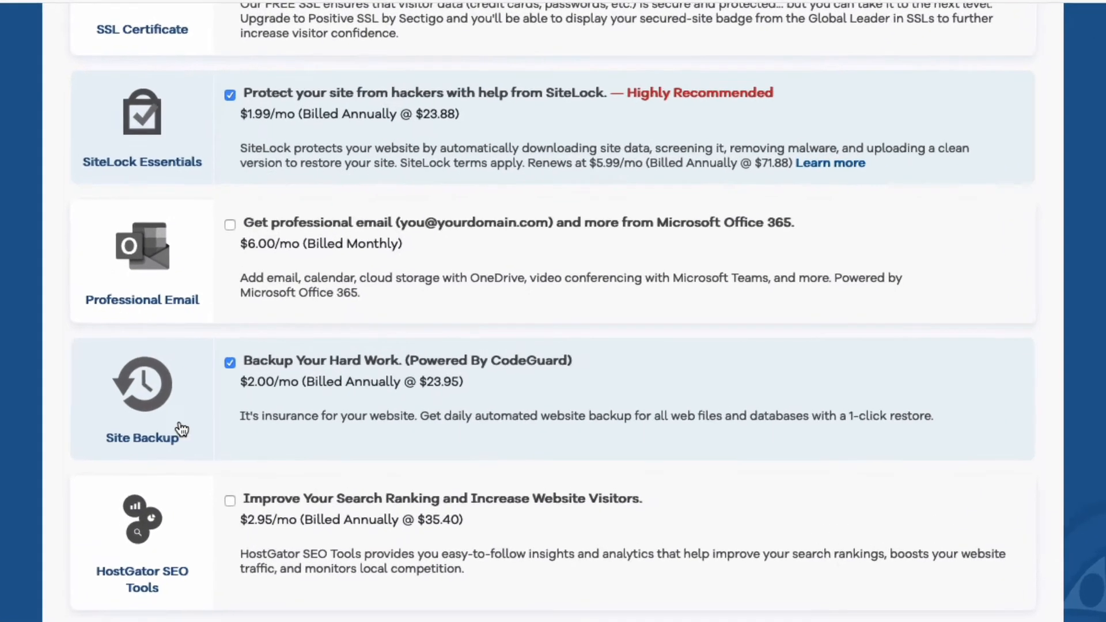
{"action": "scroll", "scroll_direction": "down", "scroll_amount": 3}
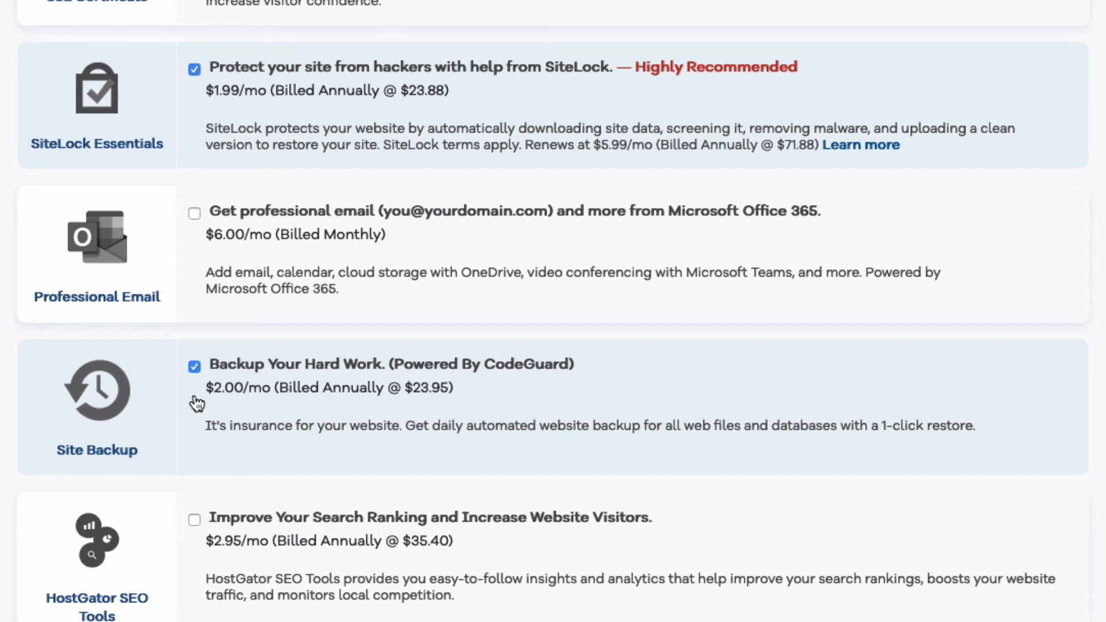
{"action": "mouse_move", "coordinate": [145, 154]}
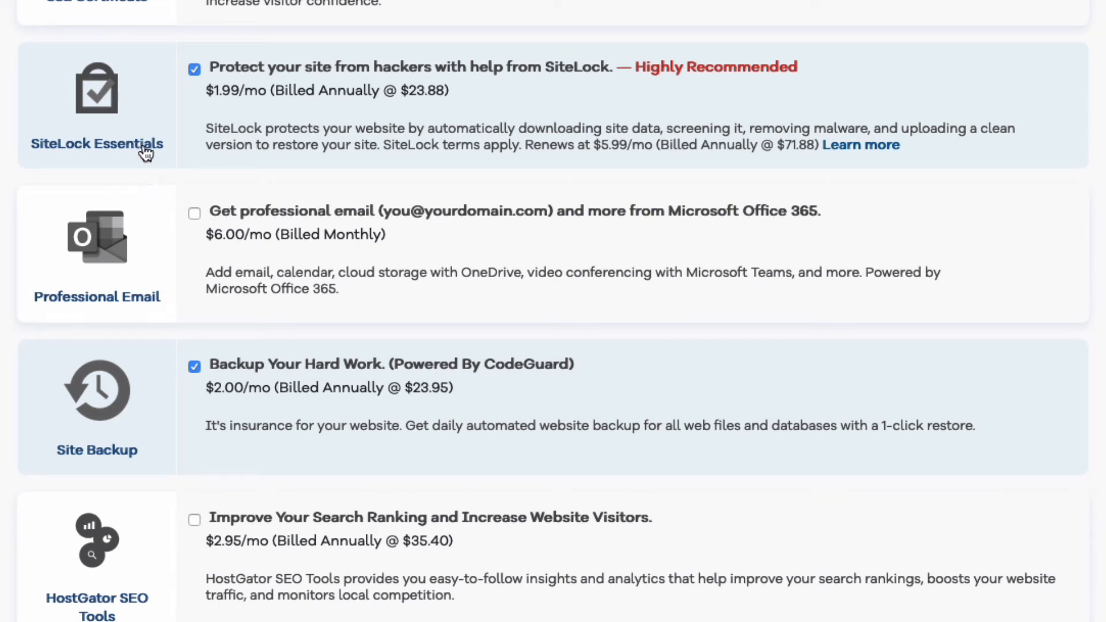
{"action": "mouse_move", "coordinate": [157, 154]}
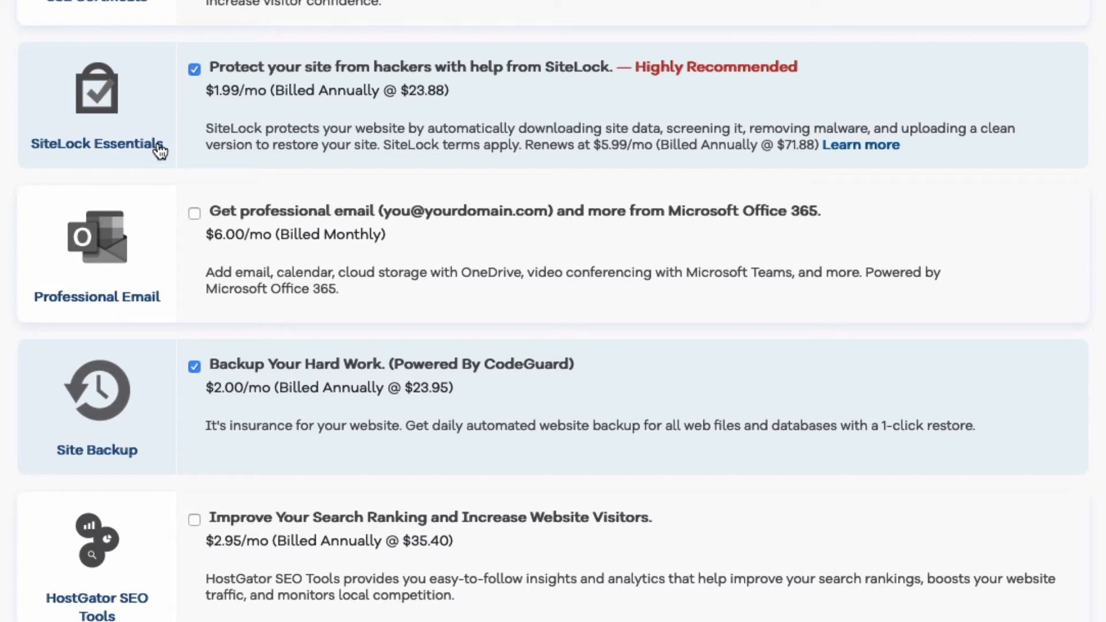
{"action": "left_click", "coordinate": [194, 69]}
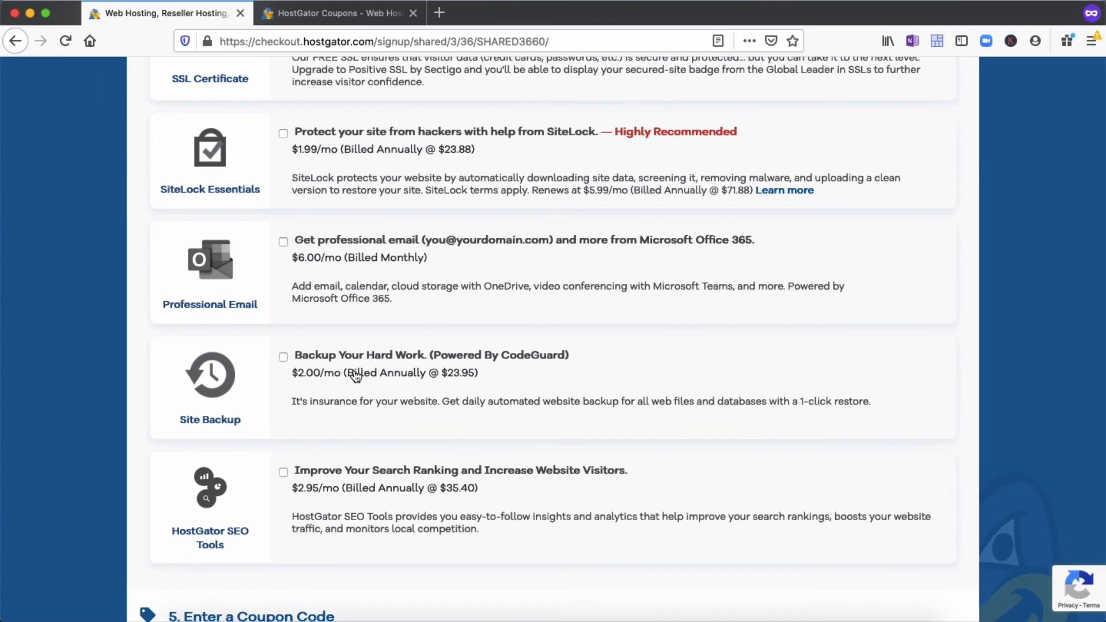
{"action": "mouse_move", "coordinate": [270, 406]}
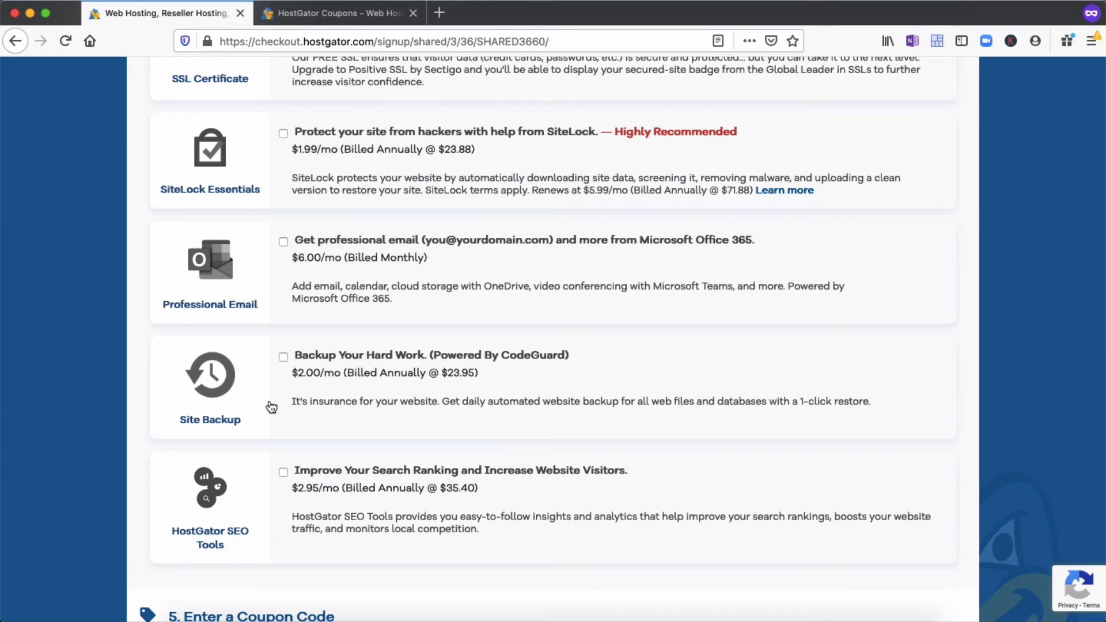
{"action": "mouse_move", "coordinate": [277, 182]}
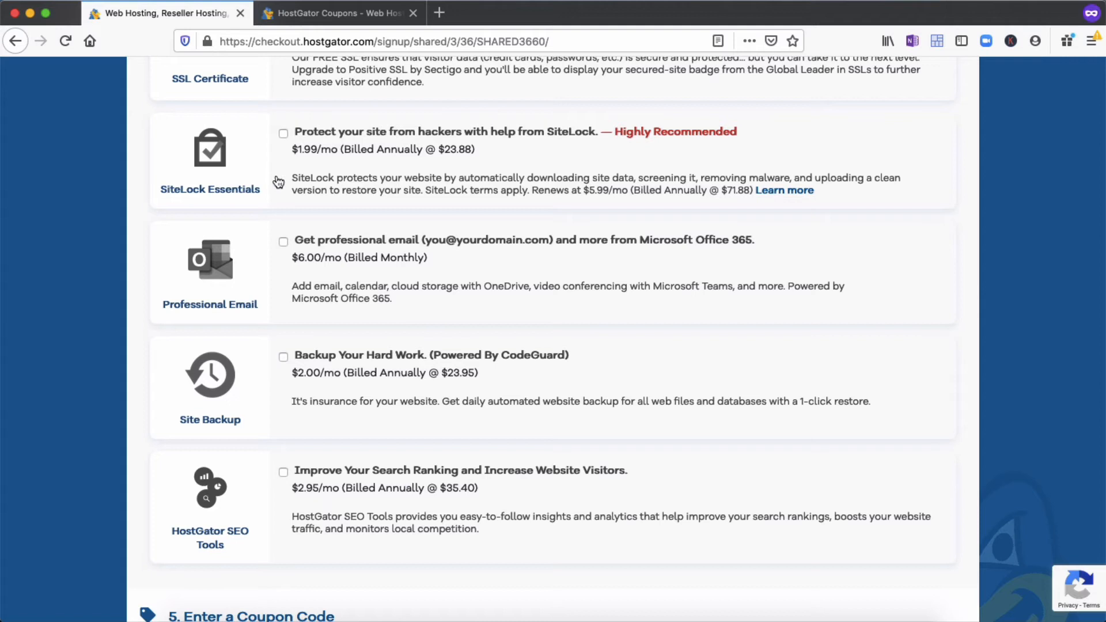
{"action": "mouse_move", "coordinate": [294, 184]}
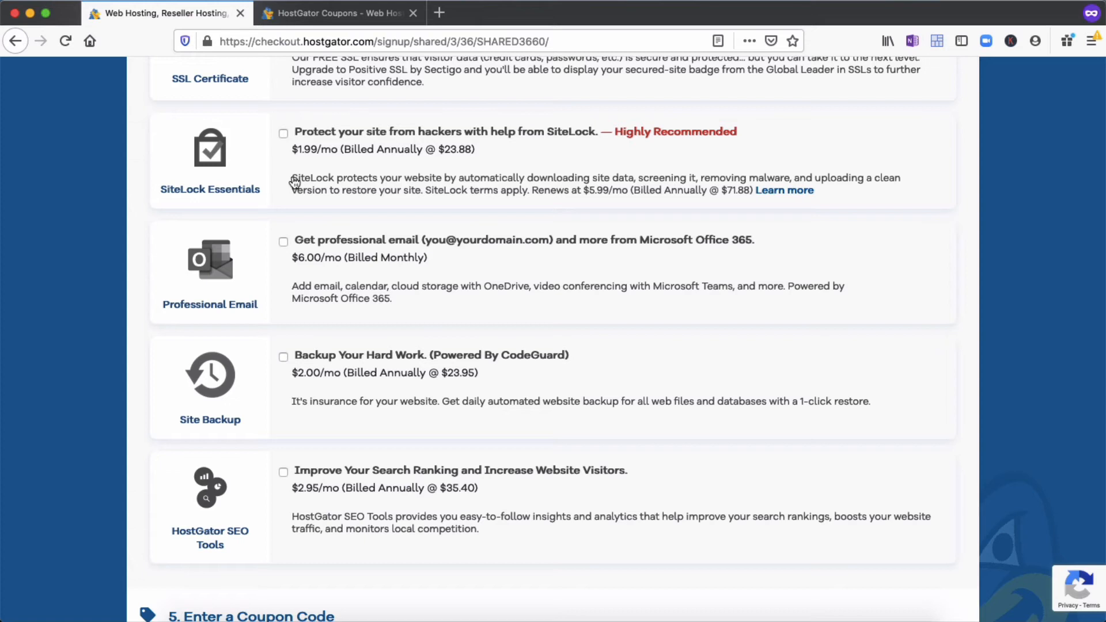
{"action": "mouse_move", "coordinate": [668, 358]}
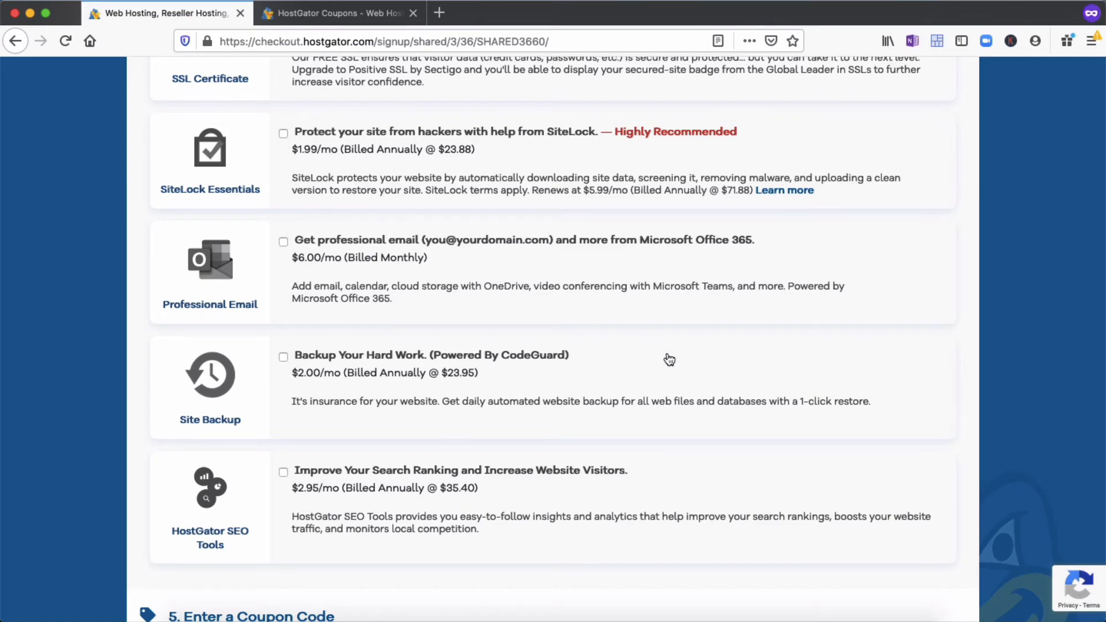
{"action": "scroll", "scroll_direction": "down", "scroll_amount": 3}
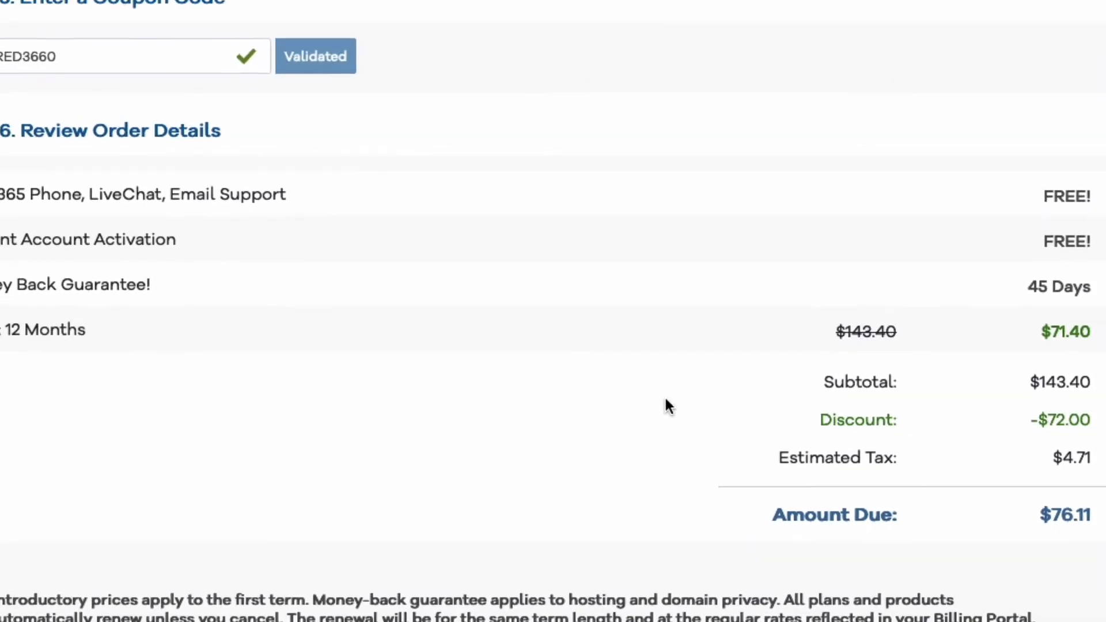
Scroll back to the order details showing SHARED3660 applied and $76.11 due
{"action": "scroll", "scroll_direction": "up", "scroll_amount": 3}
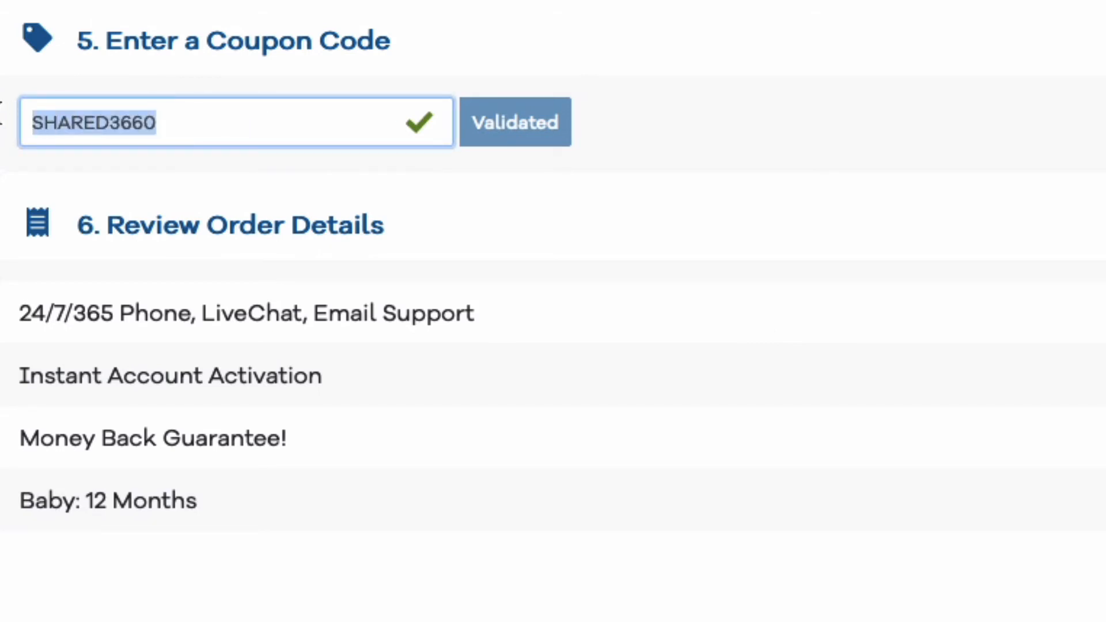
Replace SHARED3660 with coupon webpresence60 and validate it, bringing the total to $91.72
{"action": "type", "text": "web"}
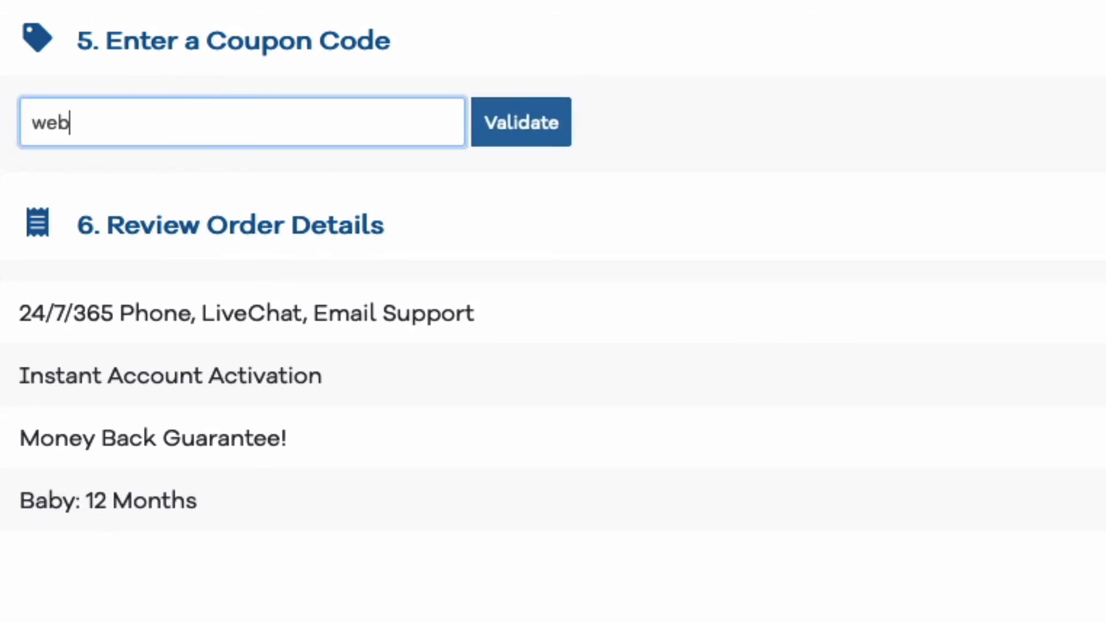
{"action": "type", "text": "presence"}
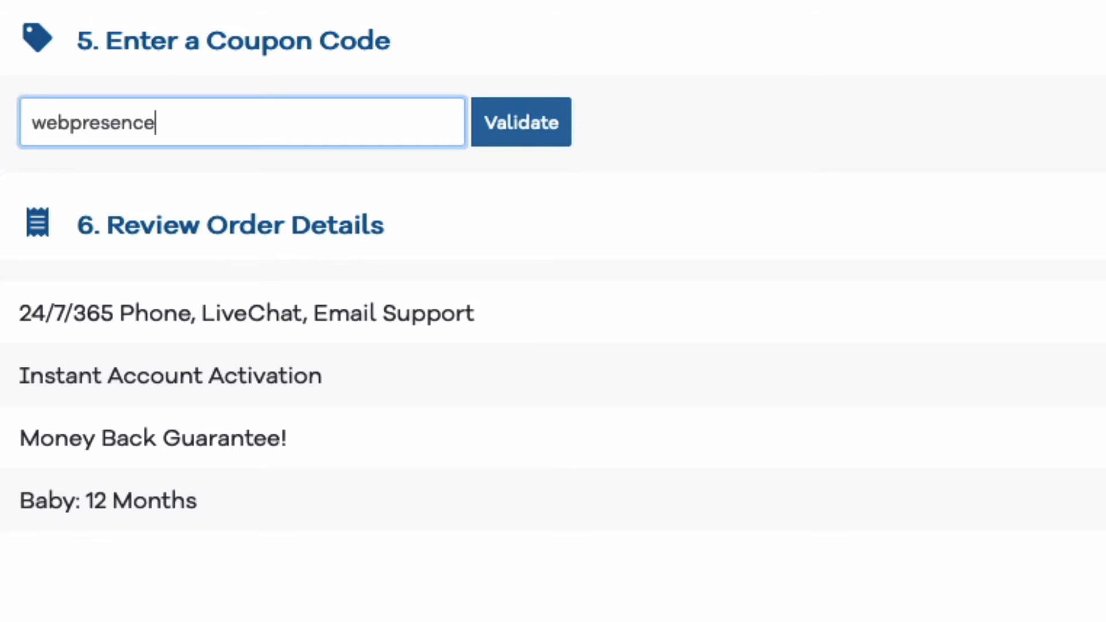
{"action": "type", "text": "60"}
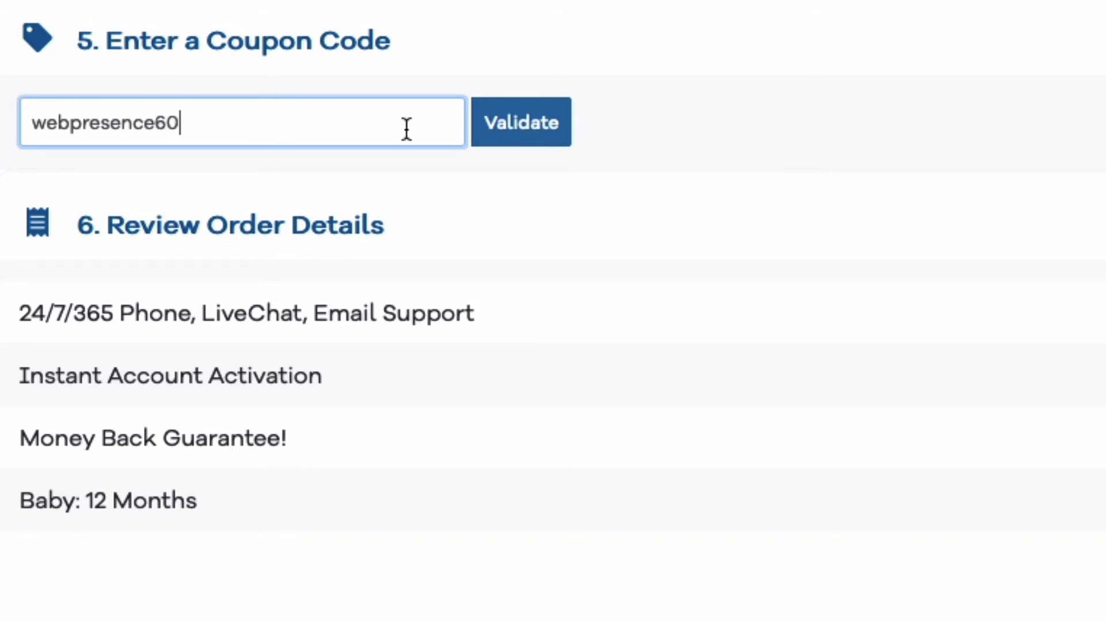
{"action": "left_click", "coordinate": [521, 121]}
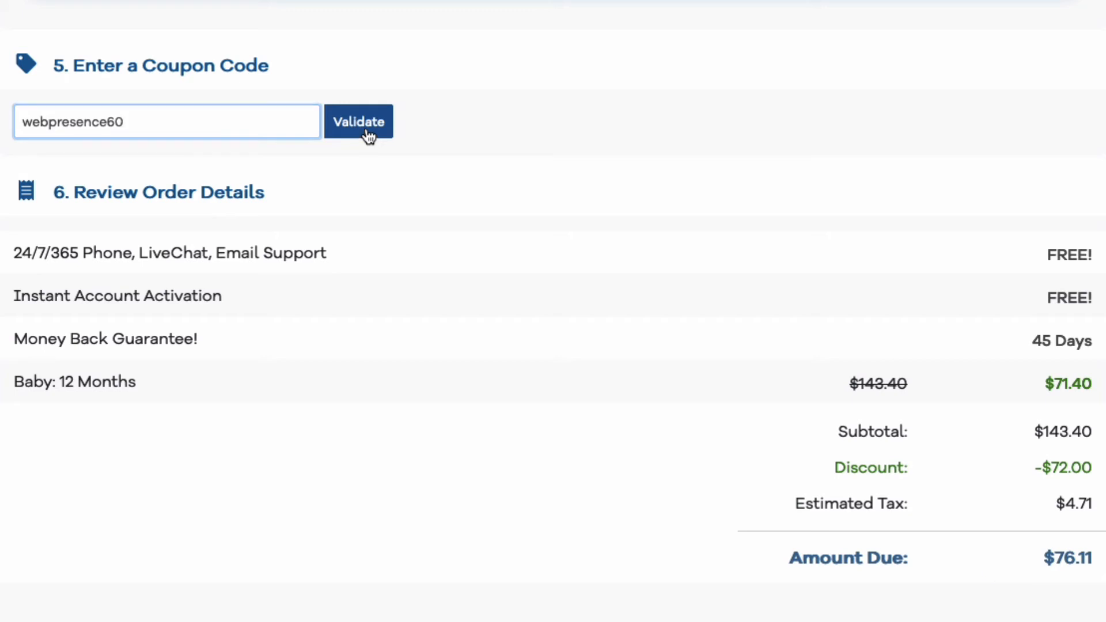
{"action": "left_click", "coordinate": [358, 122]}
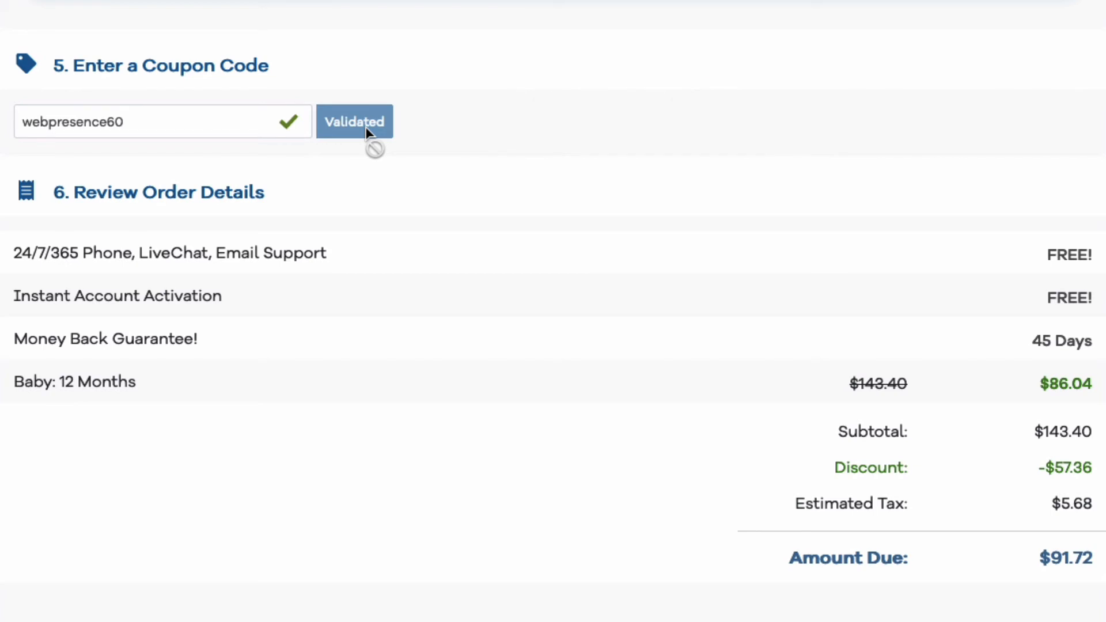
{"action": "scroll", "scroll_direction": "up", "scroll_amount": 3}
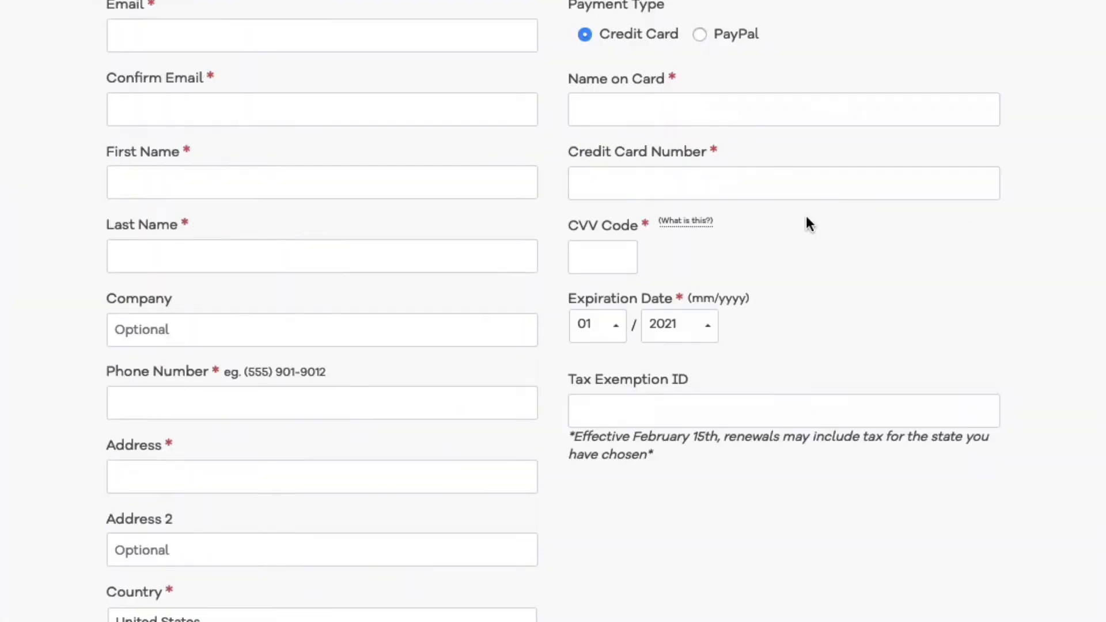
Open the Billing Cycle dropdown showing 12 months at $7.17/mo, 40% off
{"action": "scroll", "scroll_direction": "up", "scroll_amount": 3}
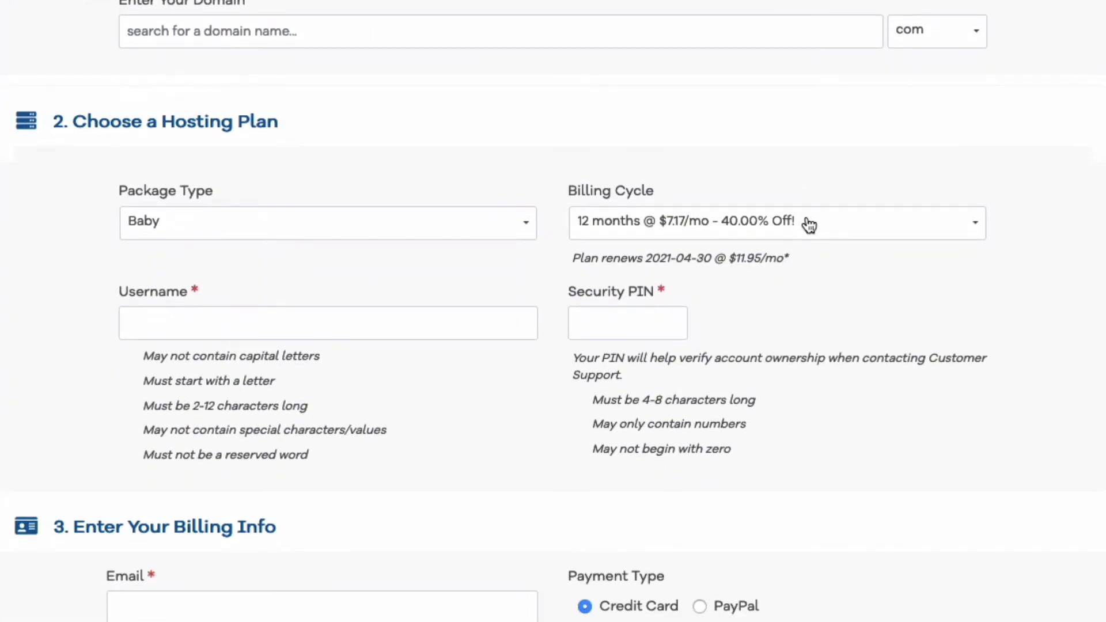
{"action": "left_click", "coordinate": [776, 223]}
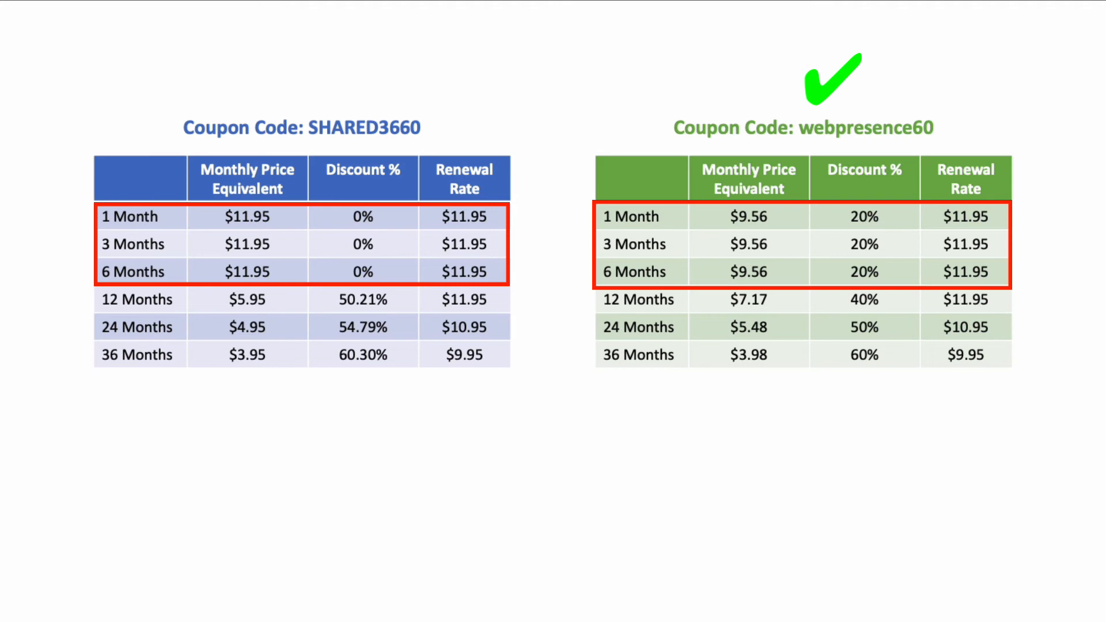
{"action": "left_click", "coordinate": [725, 228]}
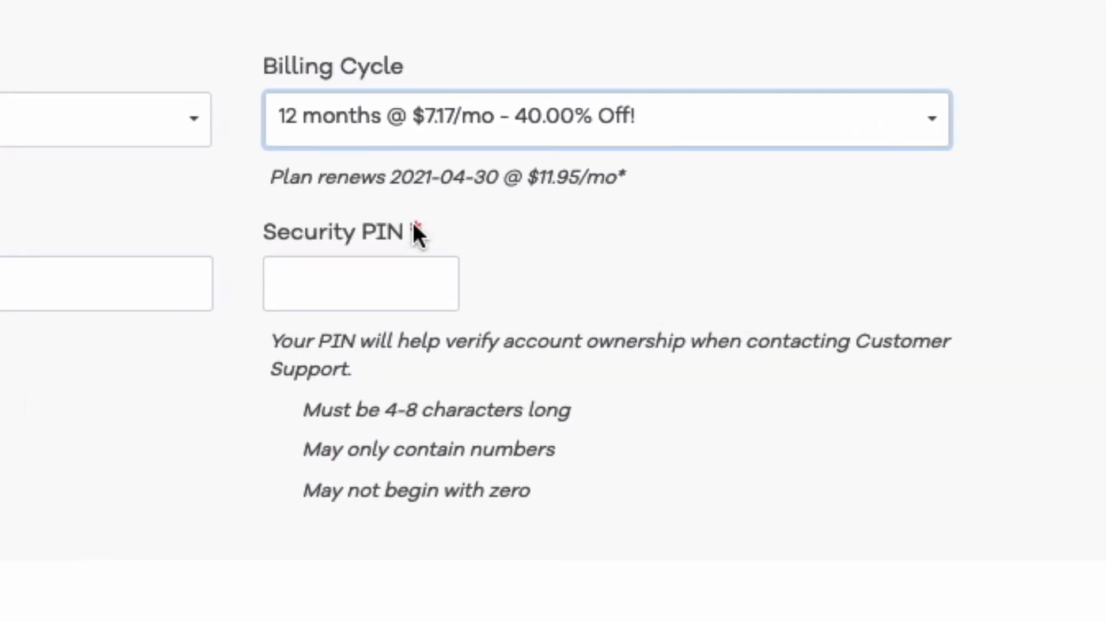
{"action": "mouse_move", "coordinate": [501, 208]}
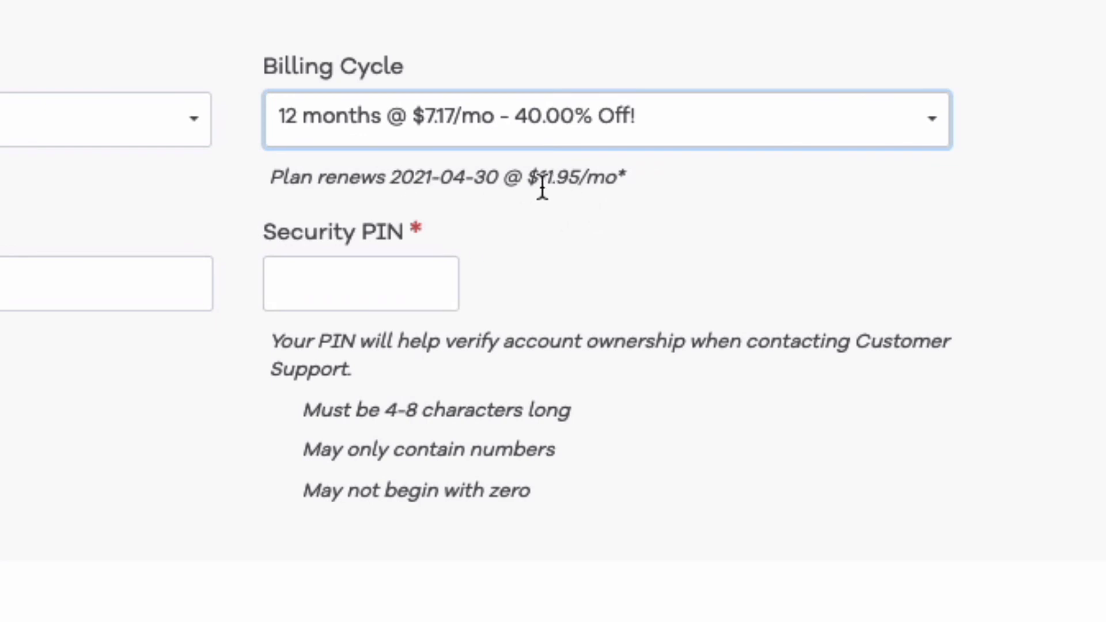
{"action": "mouse_move", "coordinate": [592, 208]}
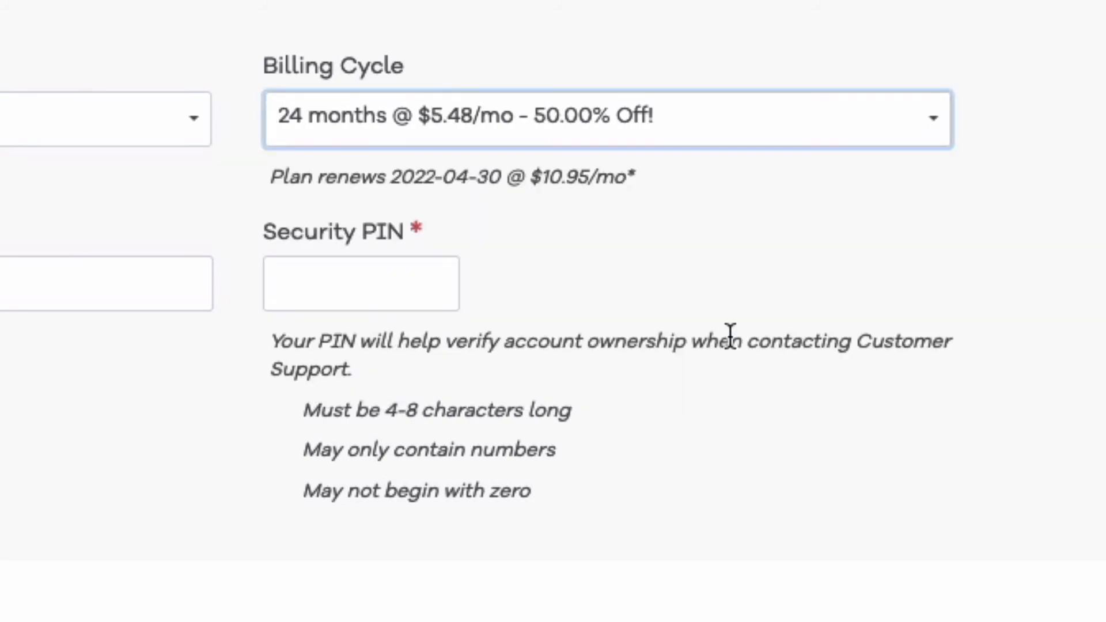
{"action": "mouse_move", "coordinate": [480, 201]}
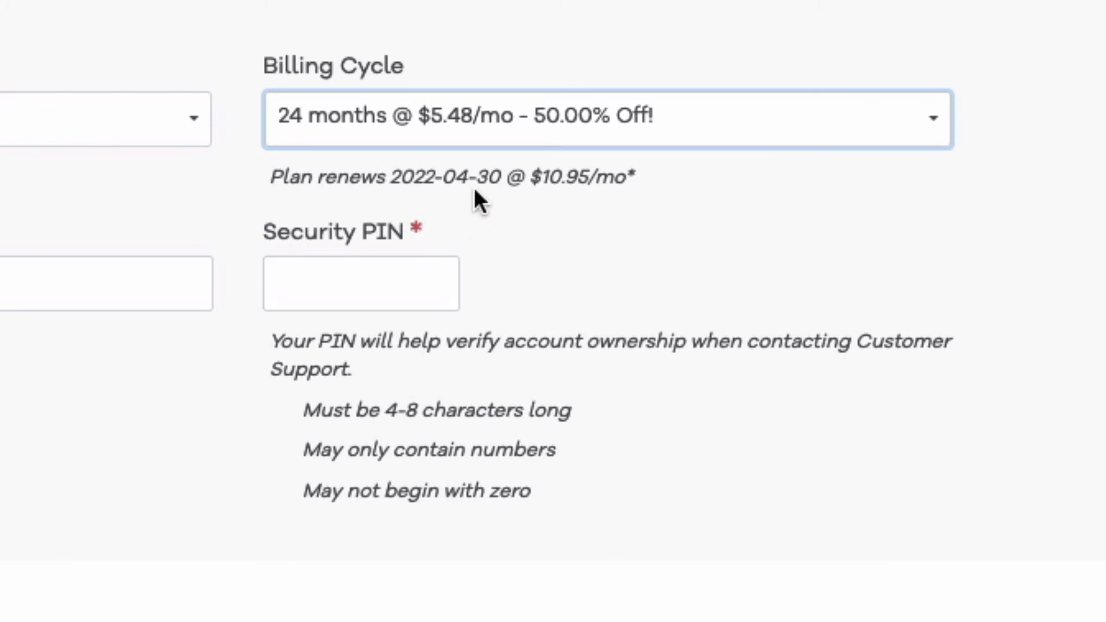
{"action": "mouse_move", "coordinate": [560, 201]}
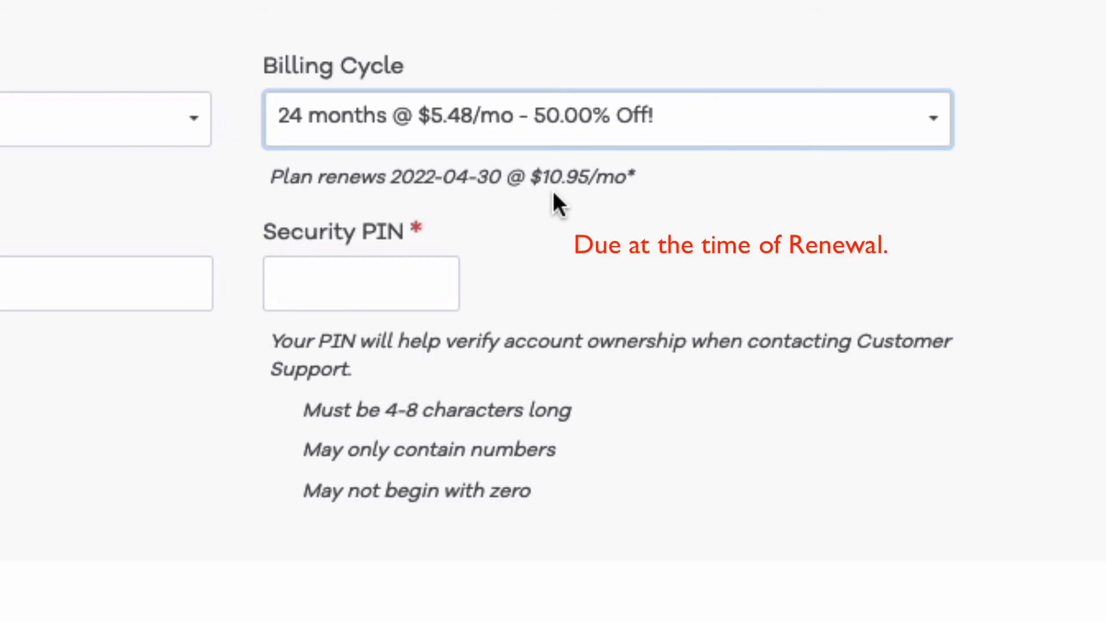
{"action": "mouse_move", "coordinate": [926, 148]}
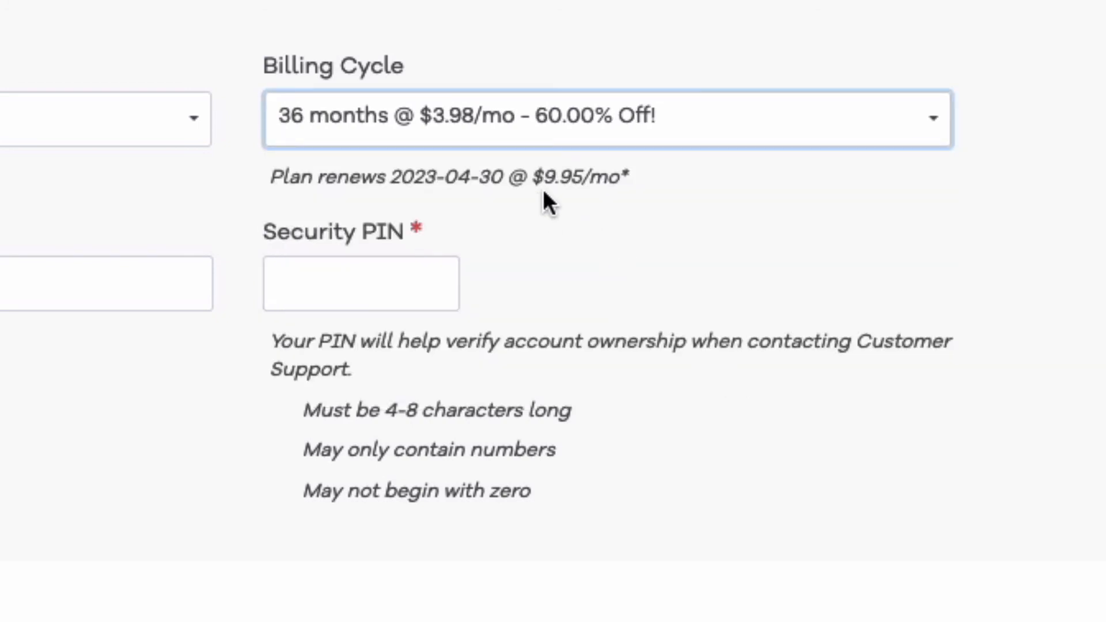
{"action": "mouse_move", "coordinate": [565, 201]}
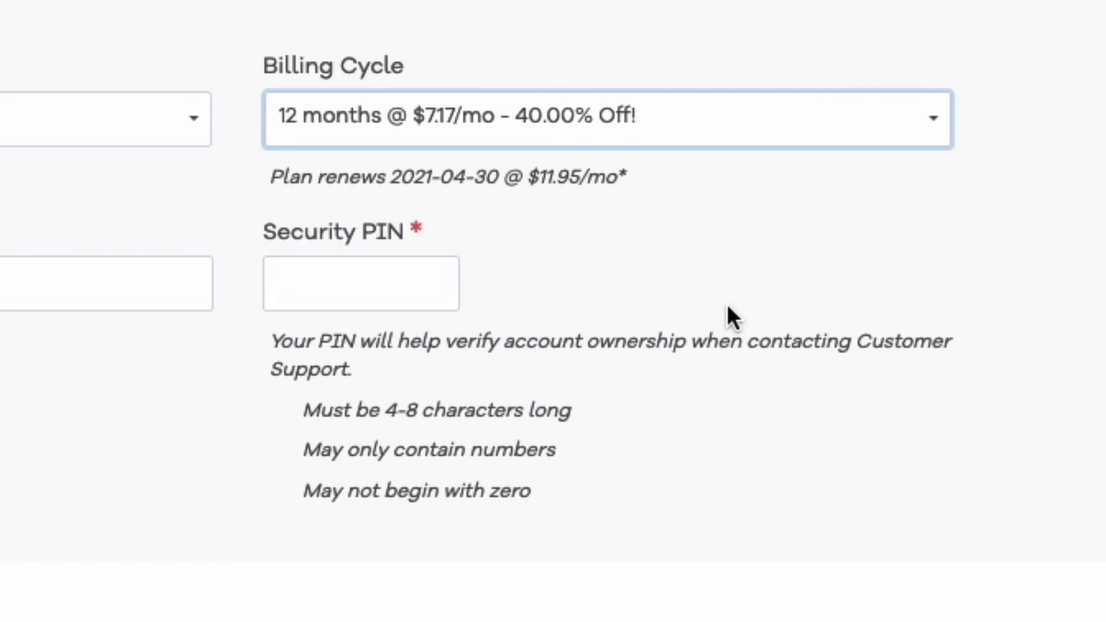
{"action": "mouse_move", "coordinate": [925, 138]}
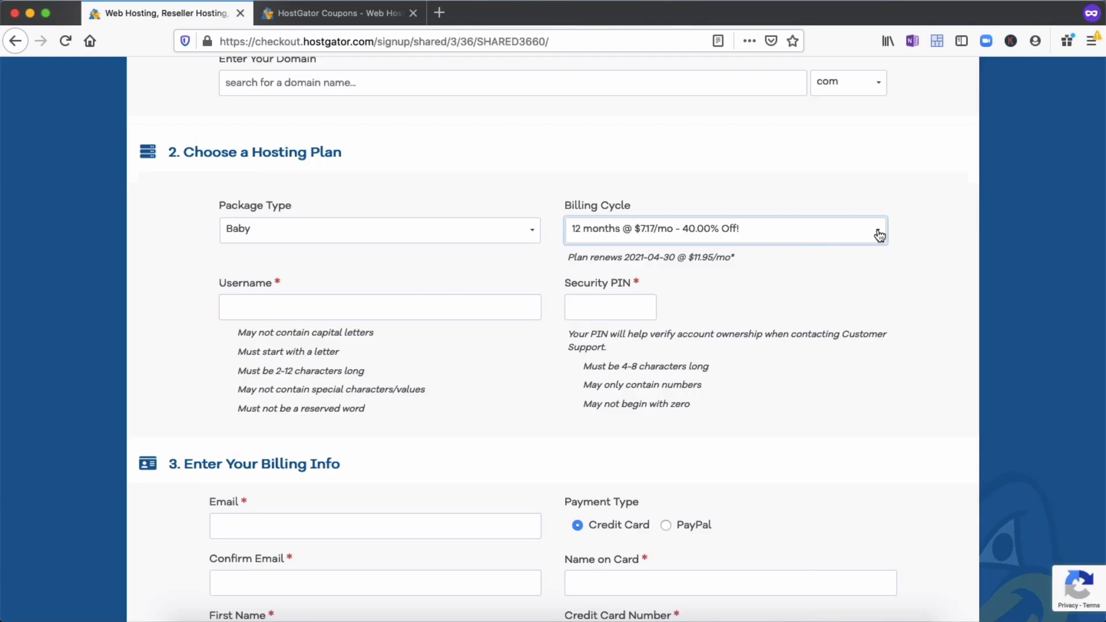
Scroll down to the order summary with $91.72 due and the Checkout Now button
{"action": "scroll", "scroll_direction": "down", "scroll_amount": 3}
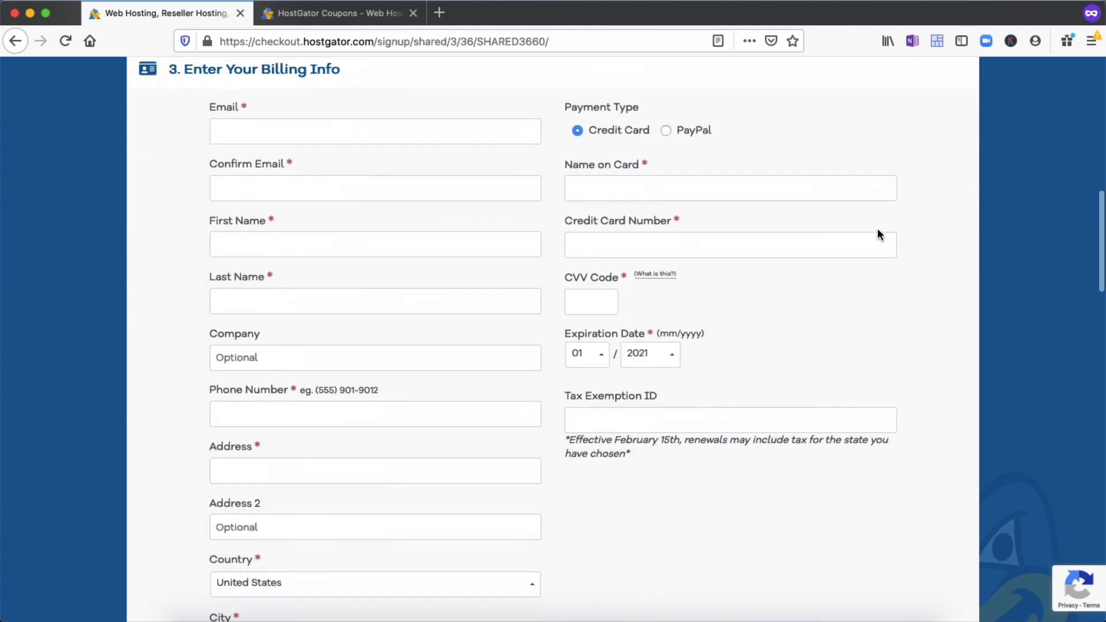
{"action": "scroll", "scroll_direction": "down", "scroll_amount": 3}
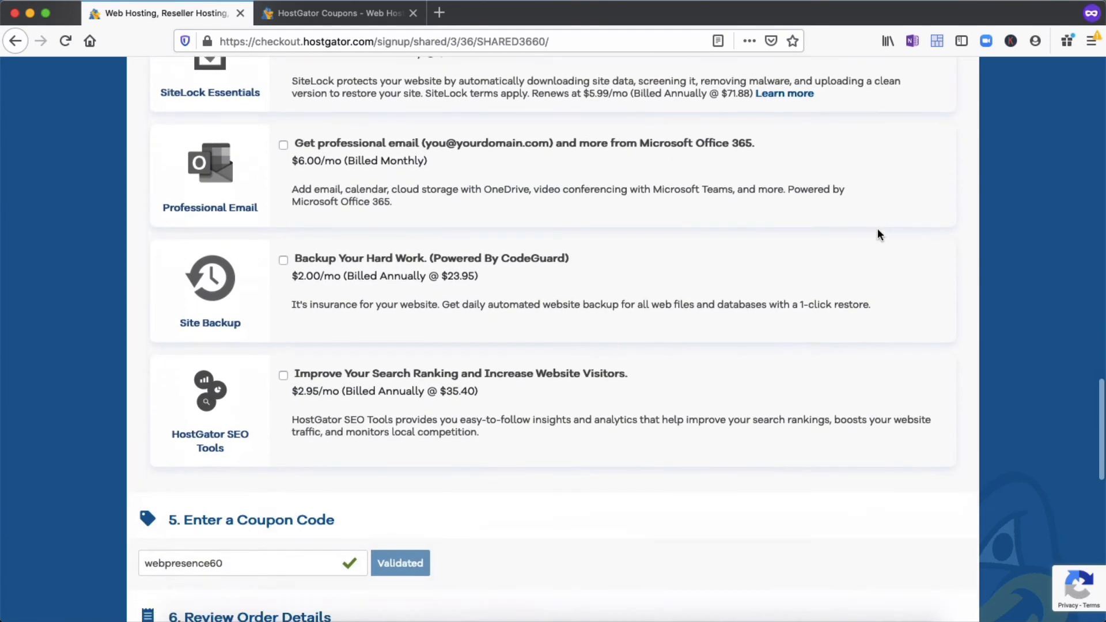
{"action": "scroll", "scroll_direction": "down", "scroll_amount": 3}
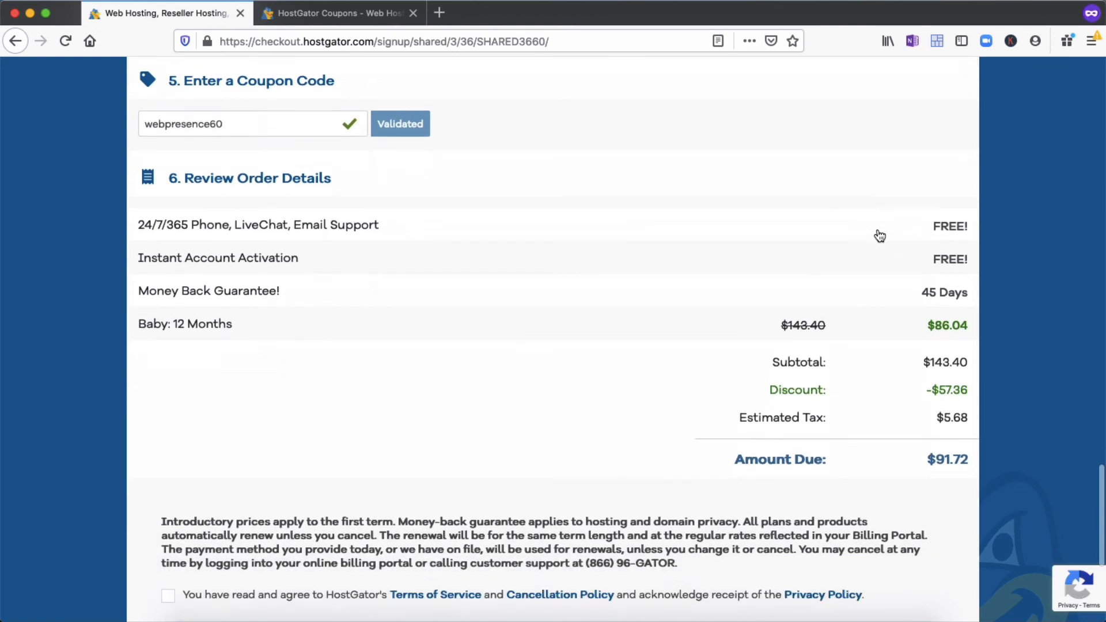
{"action": "scroll", "scroll_direction": "down", "scroll_amount": 3}
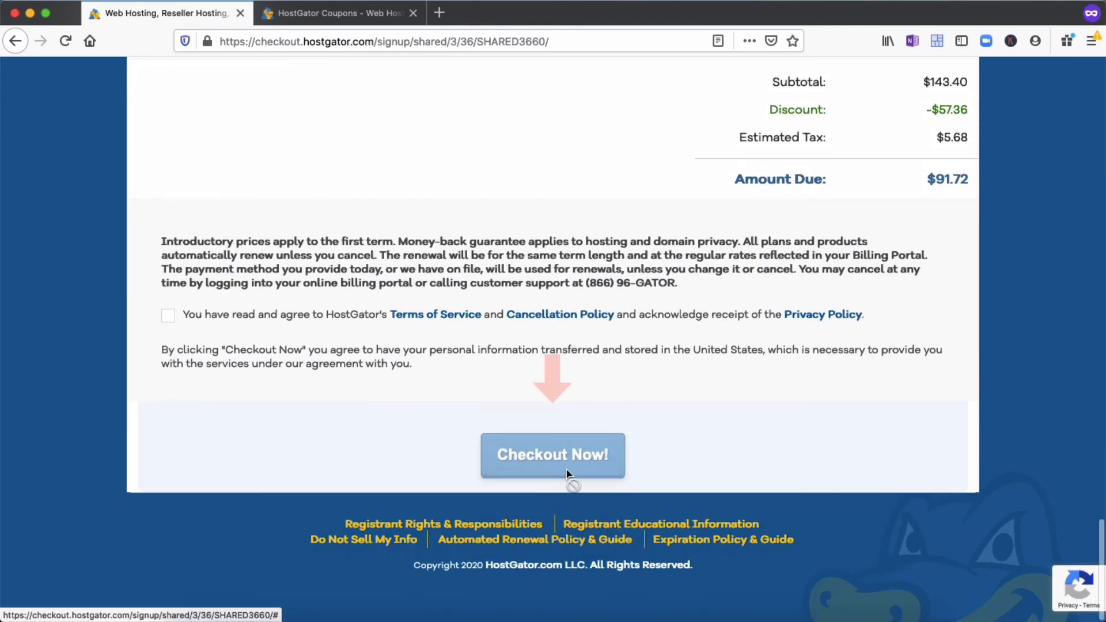